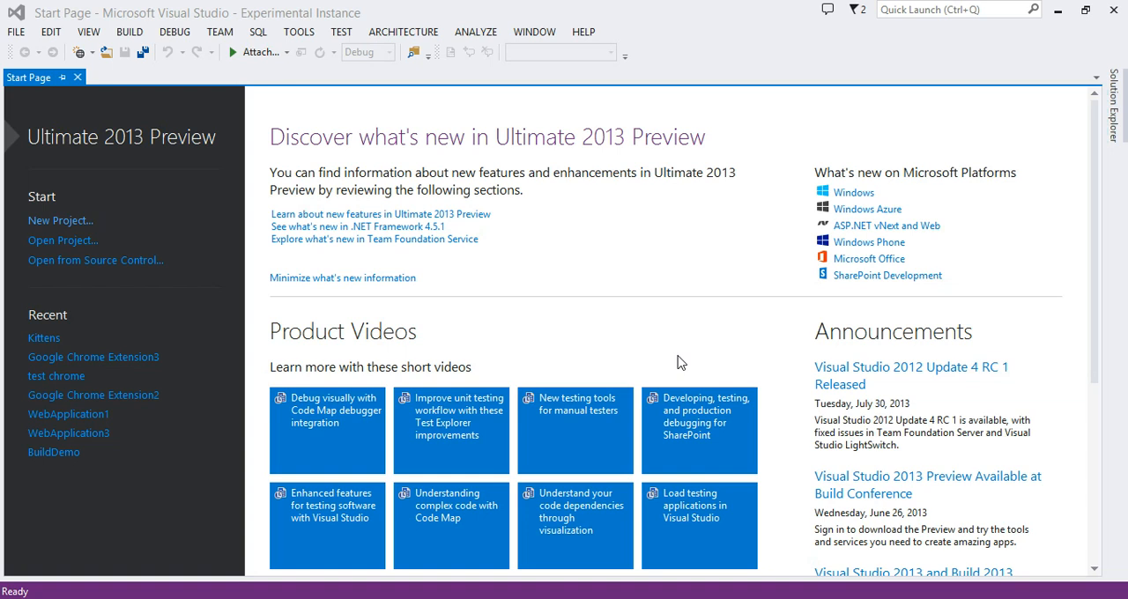
mouse_move(694, 360)
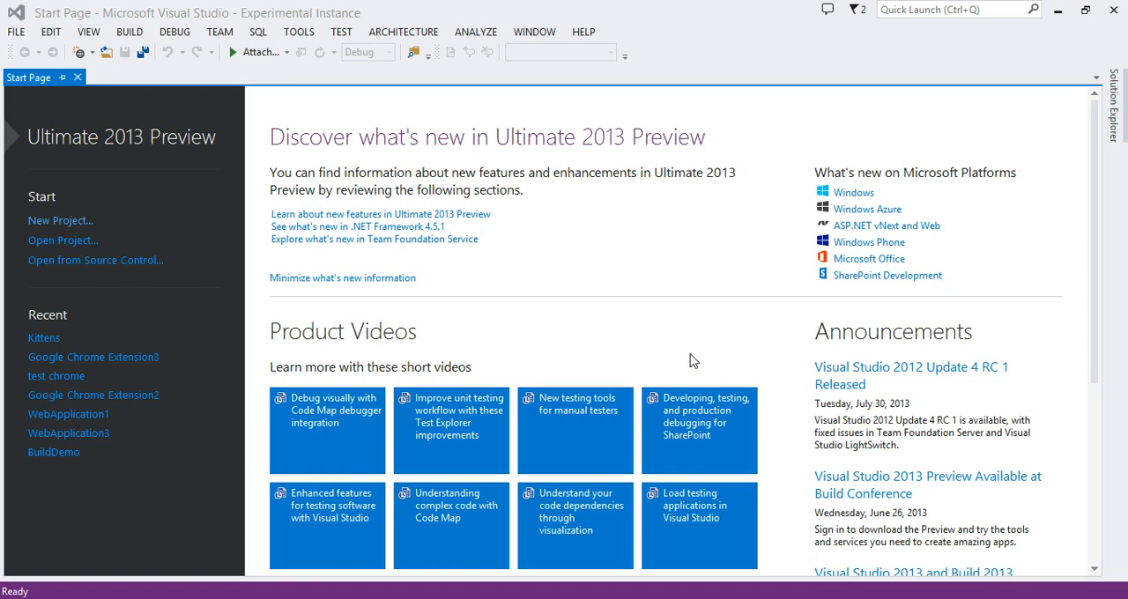
mouse_move(60, 220)
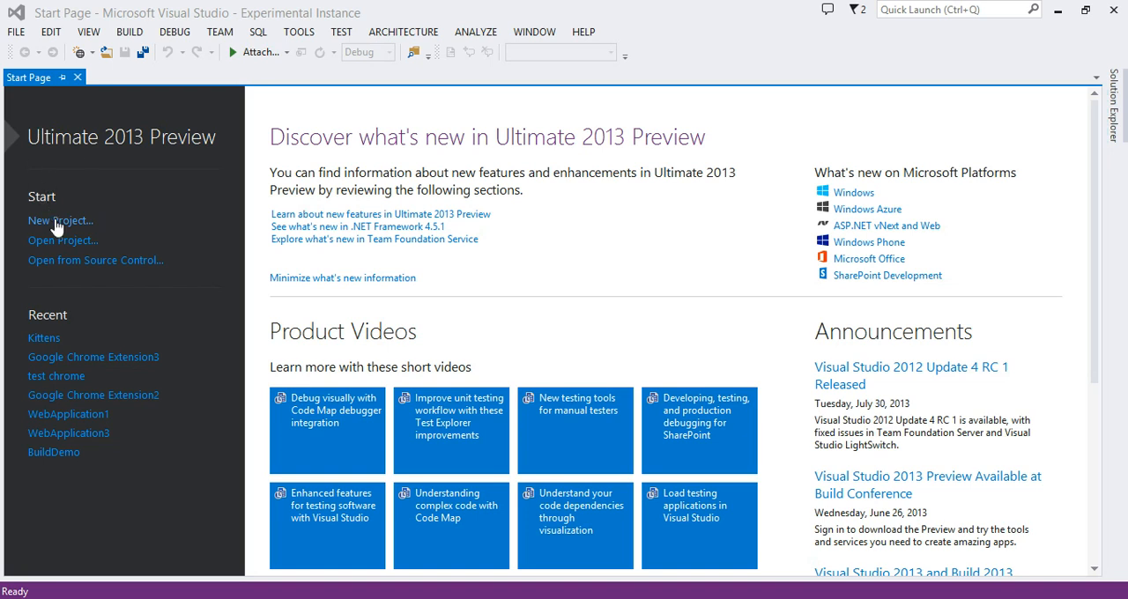
Create a new Google Chrome Extension project named Kittens
left_click(60, 221)
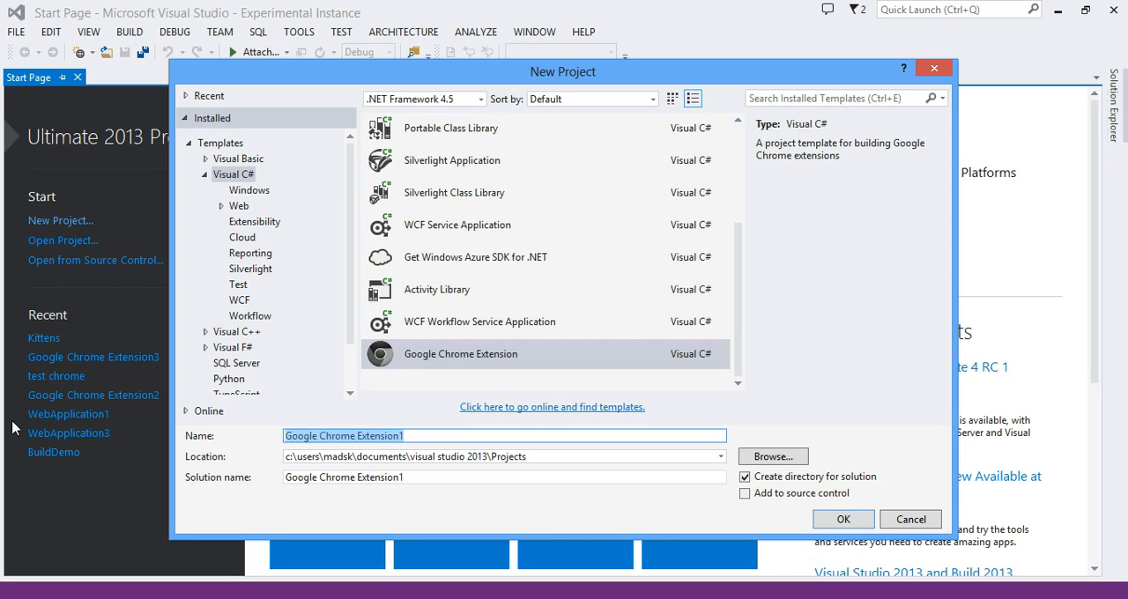
type("Kitte")
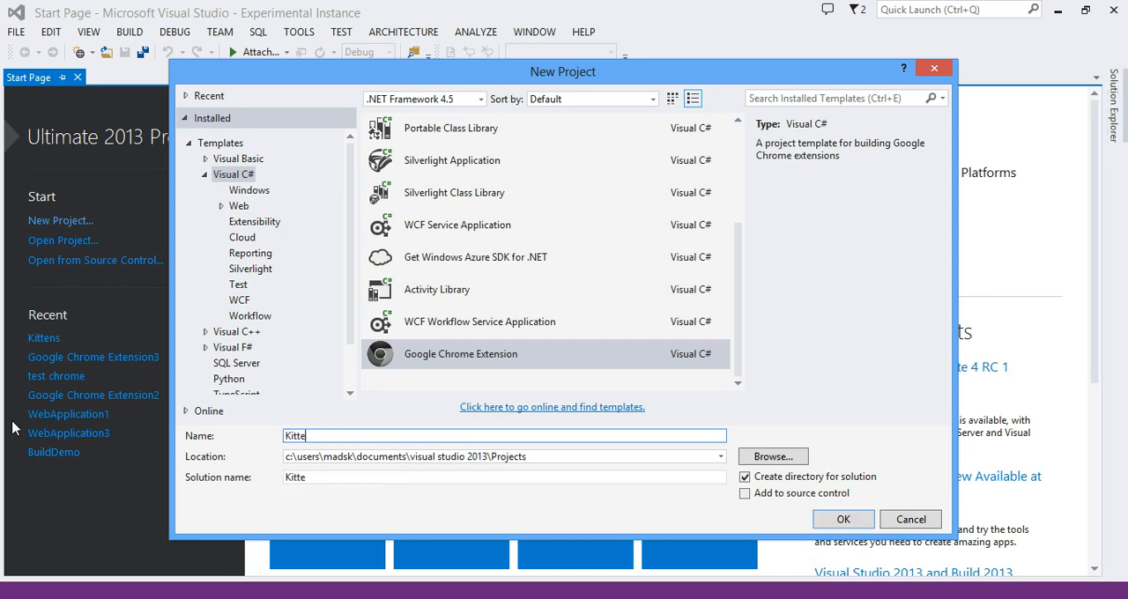
type("ns")
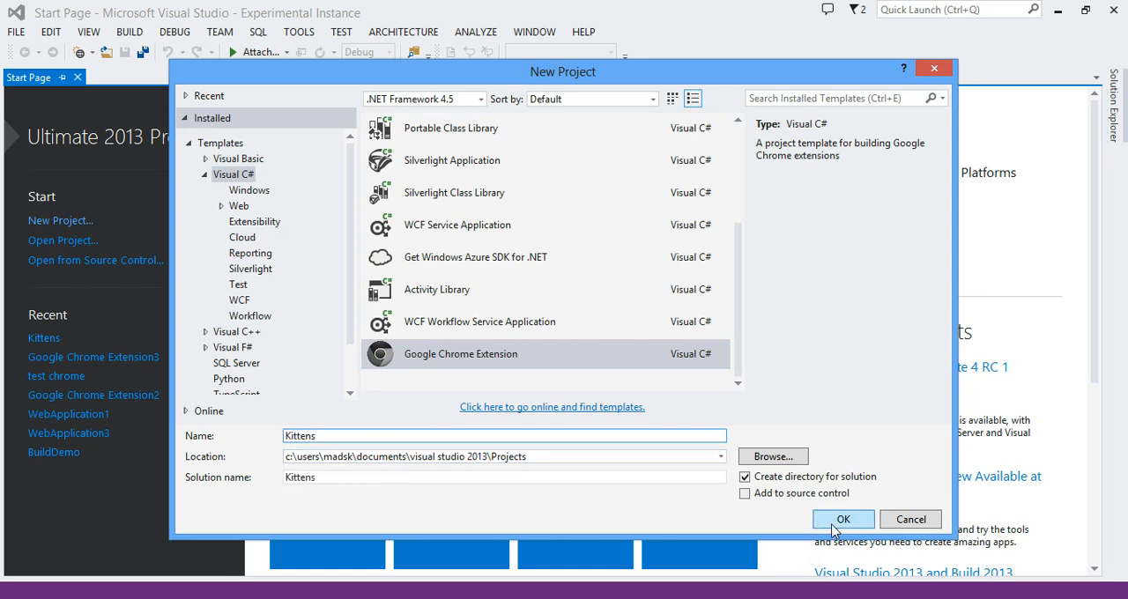
left_click(842, 518)
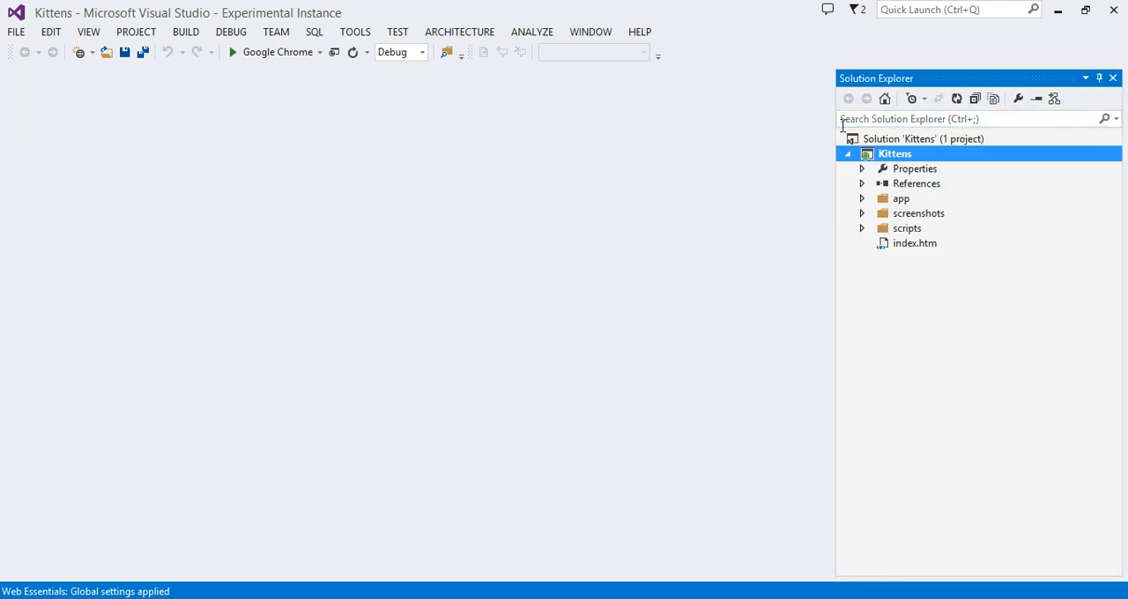
mouse_move(910, 211)
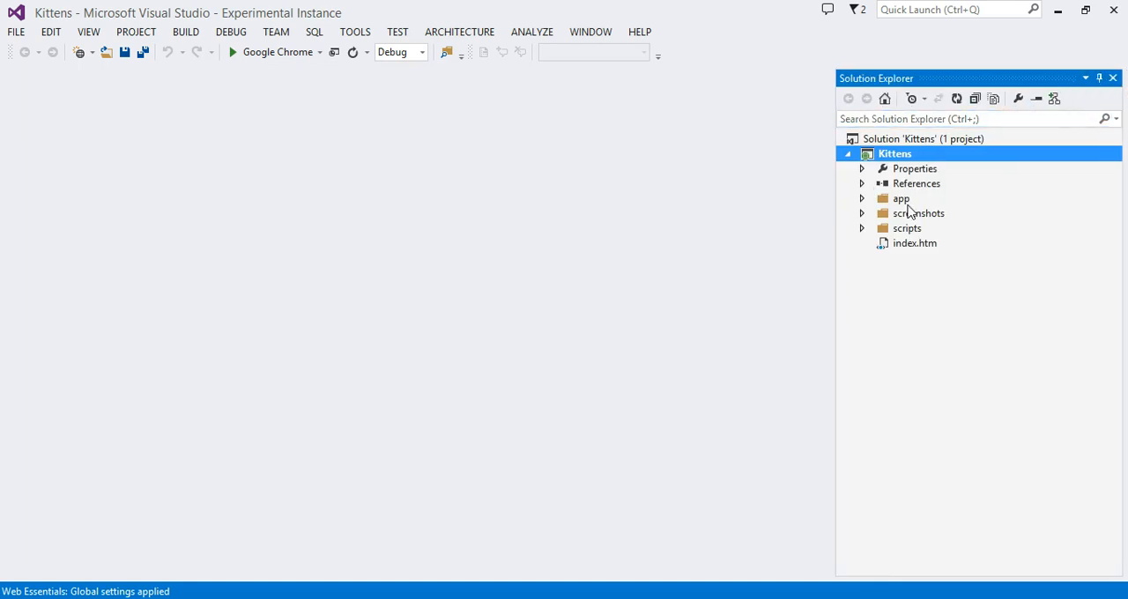
mouse_move(920, 203)
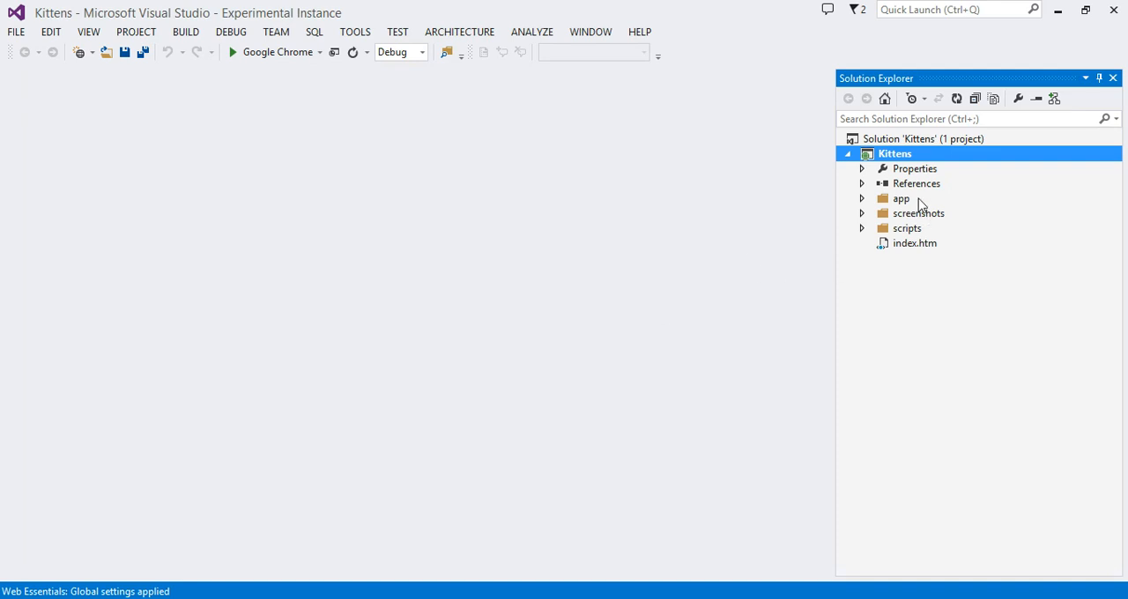
left_click(860, 197)
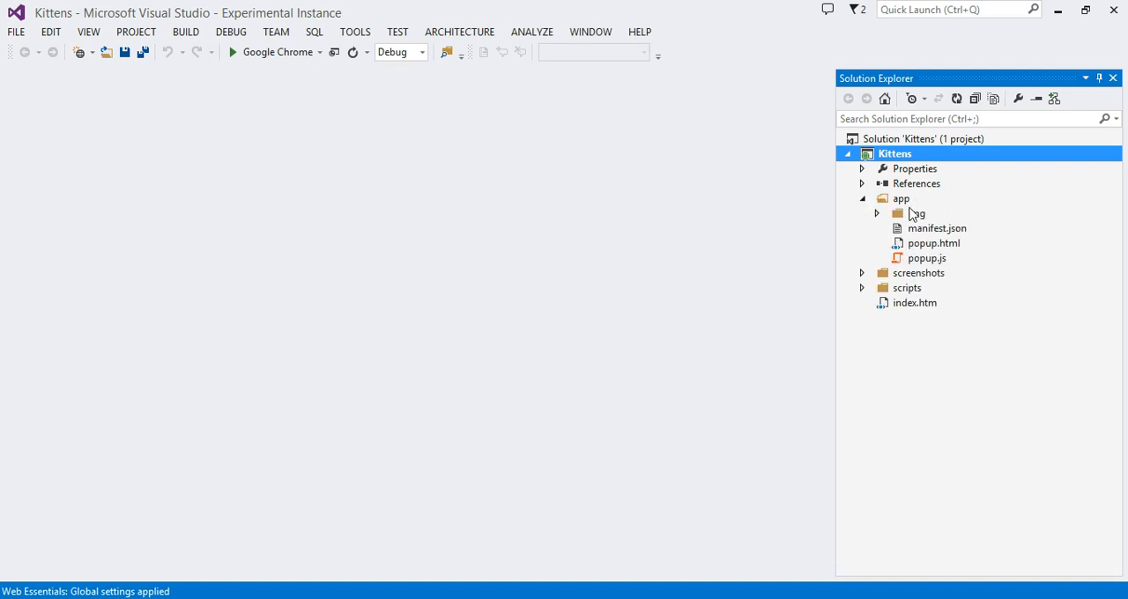
left_click(901, 197)
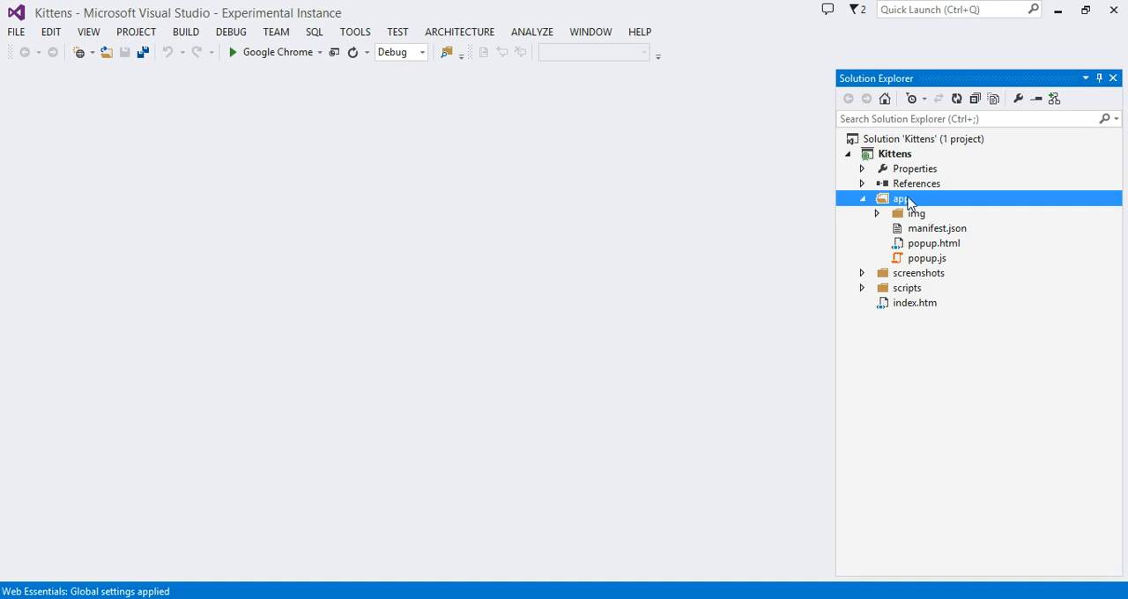
mouse_move(993, 194)
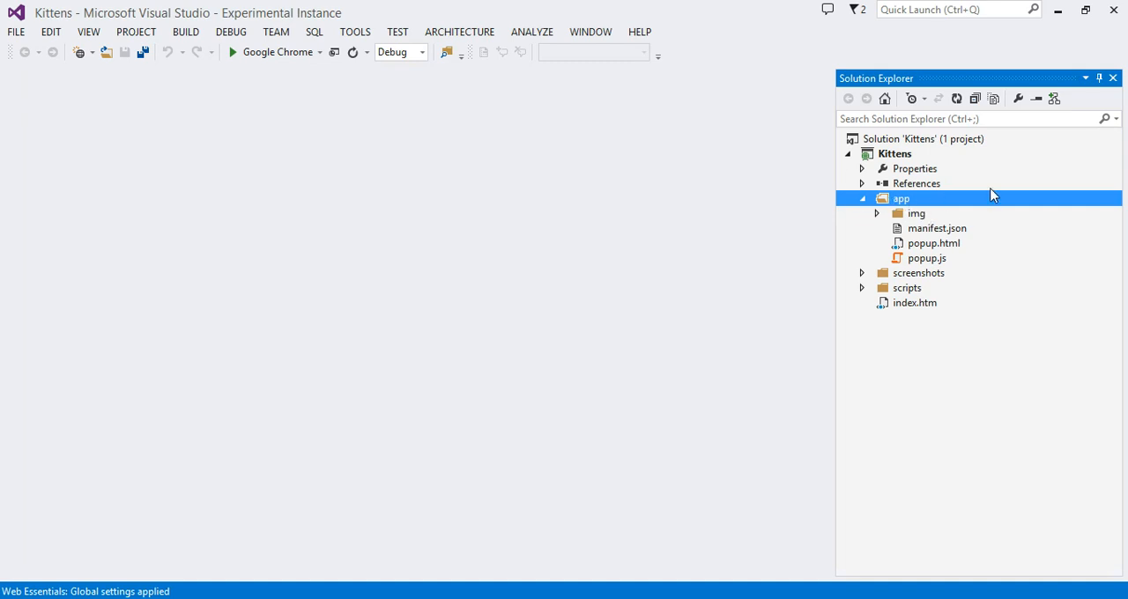
left_click(918, 271)
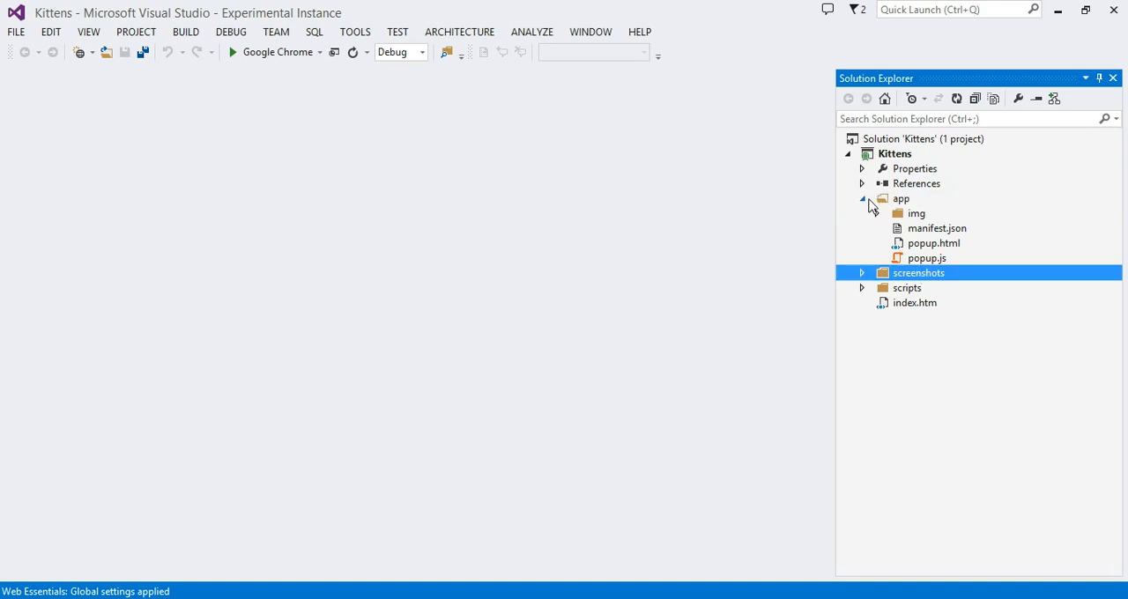
left_click(862, 197)
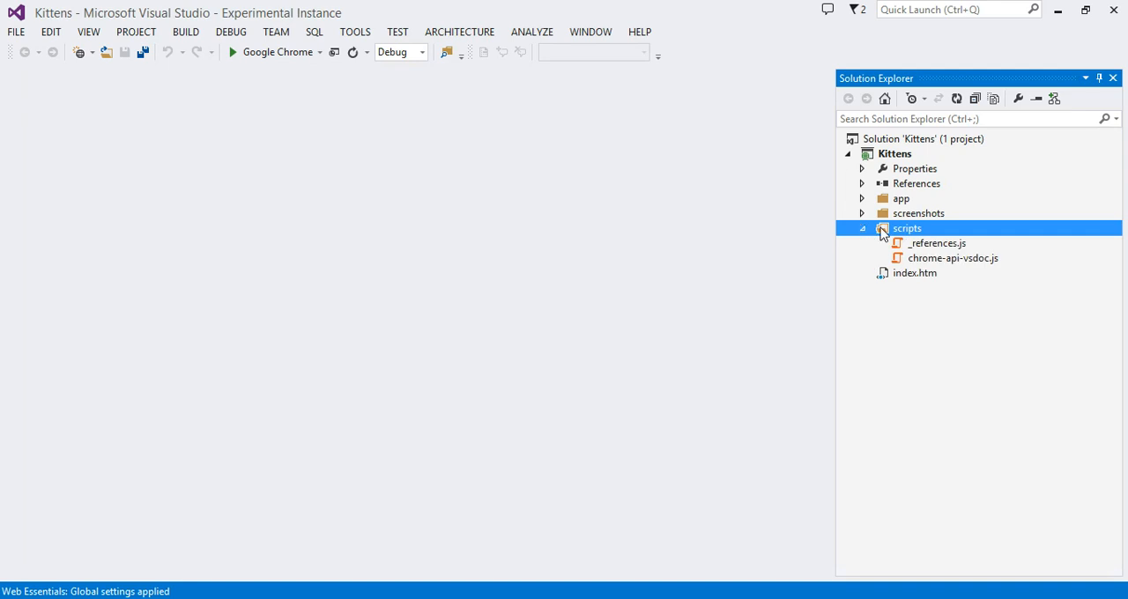
left_click(862, 229)
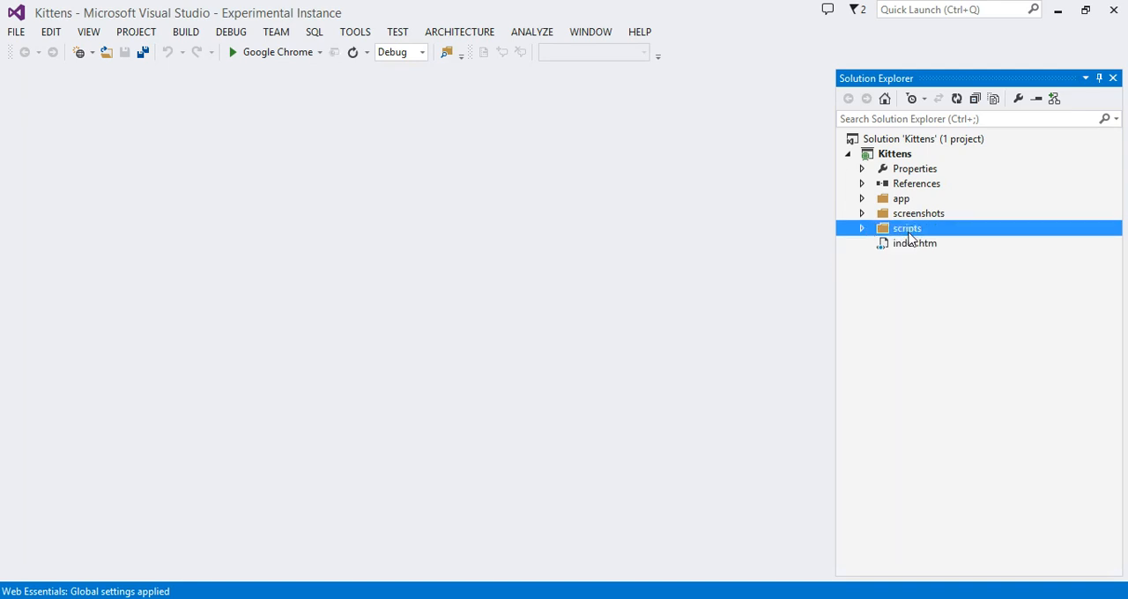
left_click(915, 243)
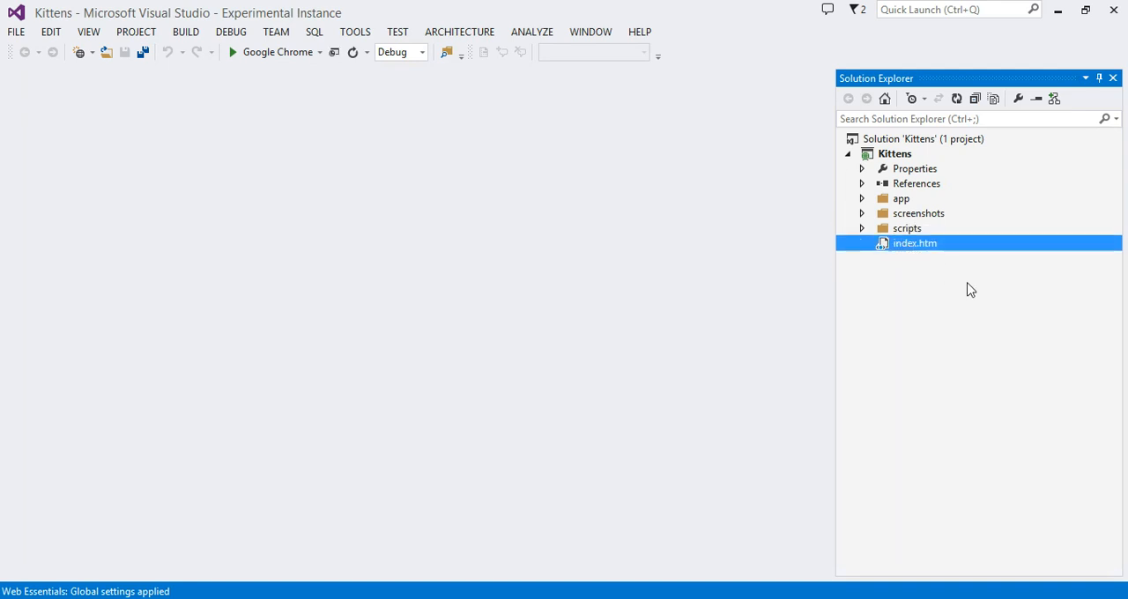
mouse_move(920, 247)
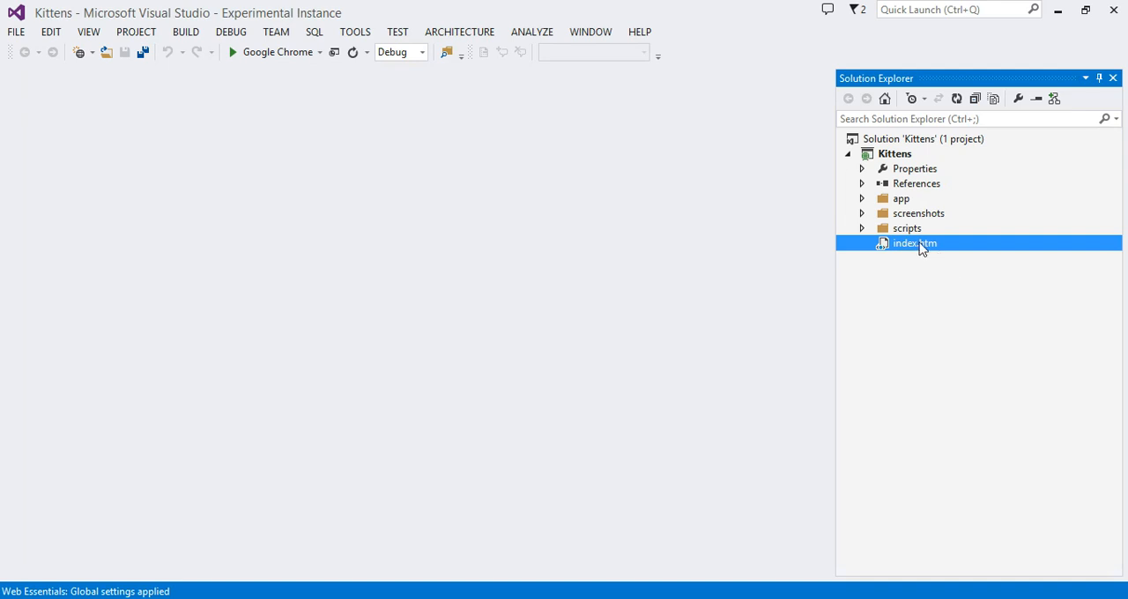
mouse_move(906, 264)
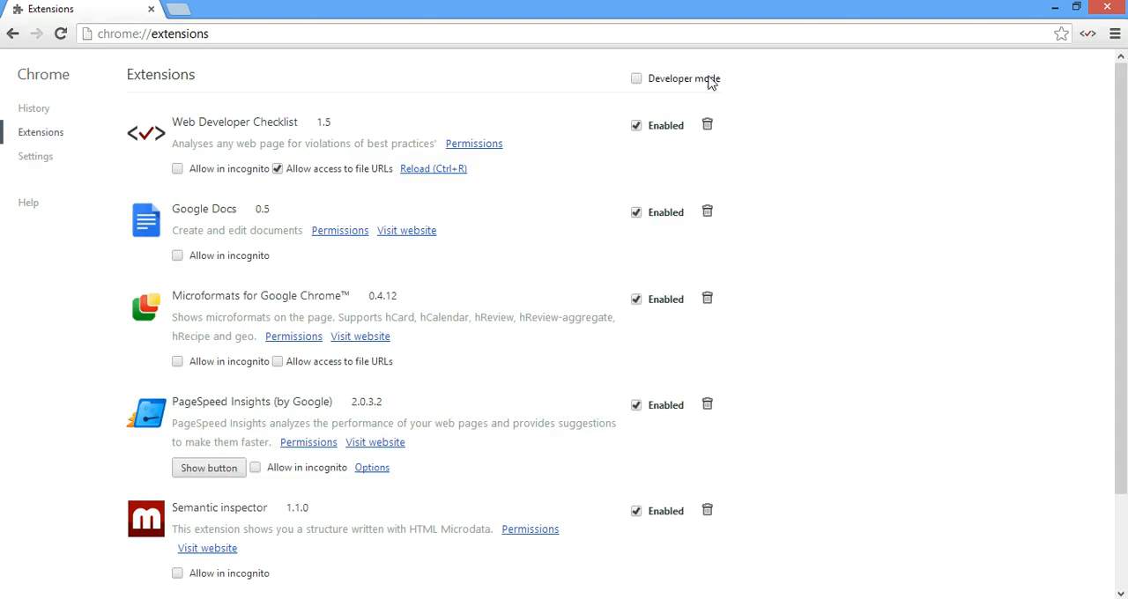
mouse_move(638, 86)
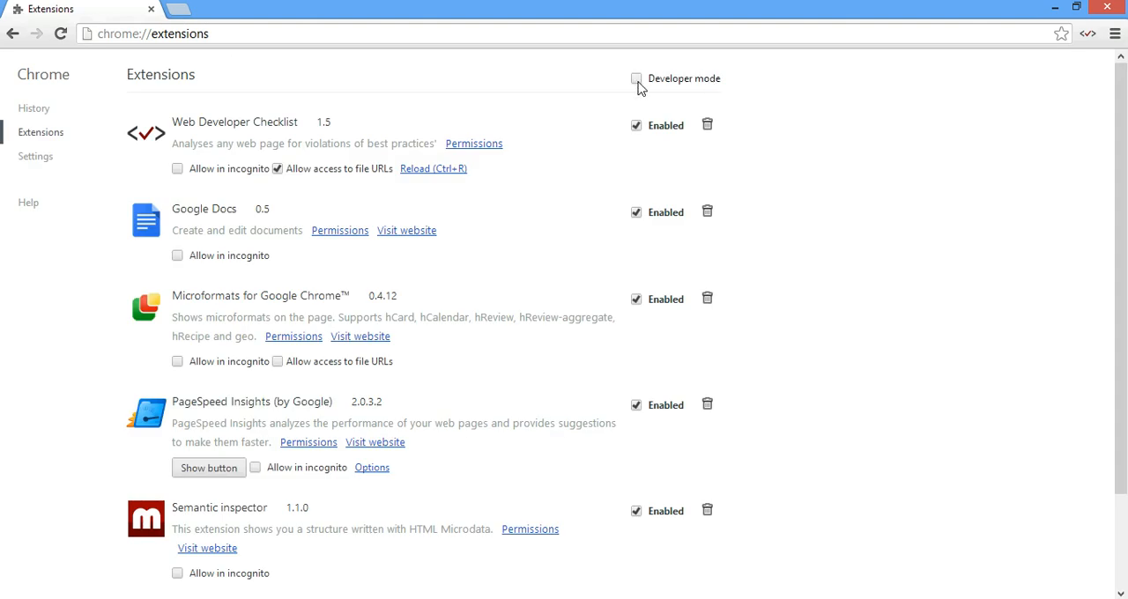
Enable Developer mode on the chrome://extensions page
left_click(635, 78)
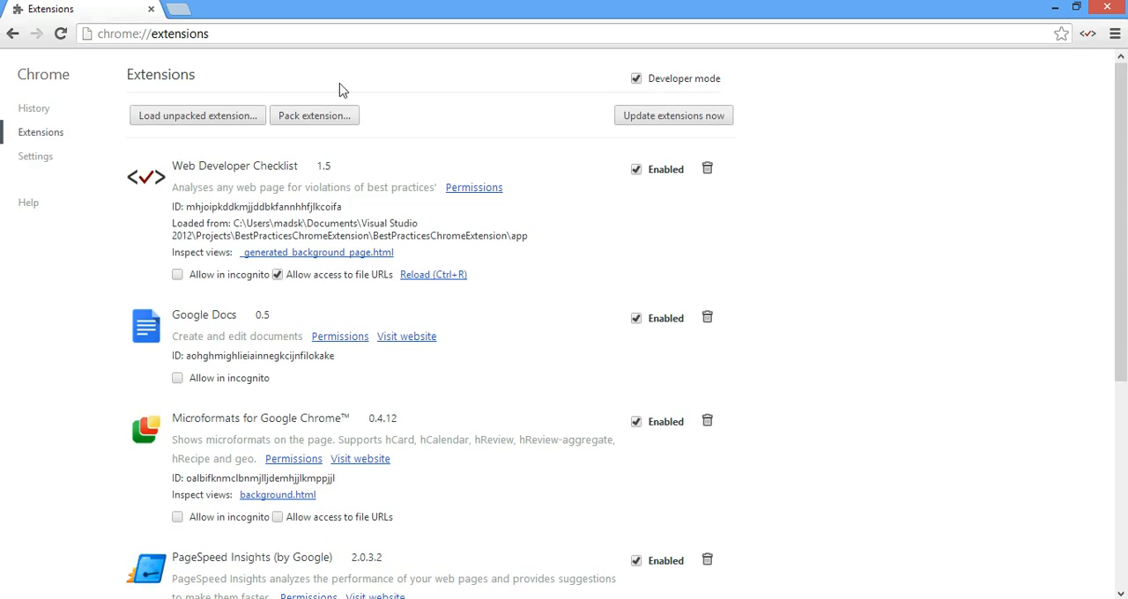
mouse_move(197, 116)
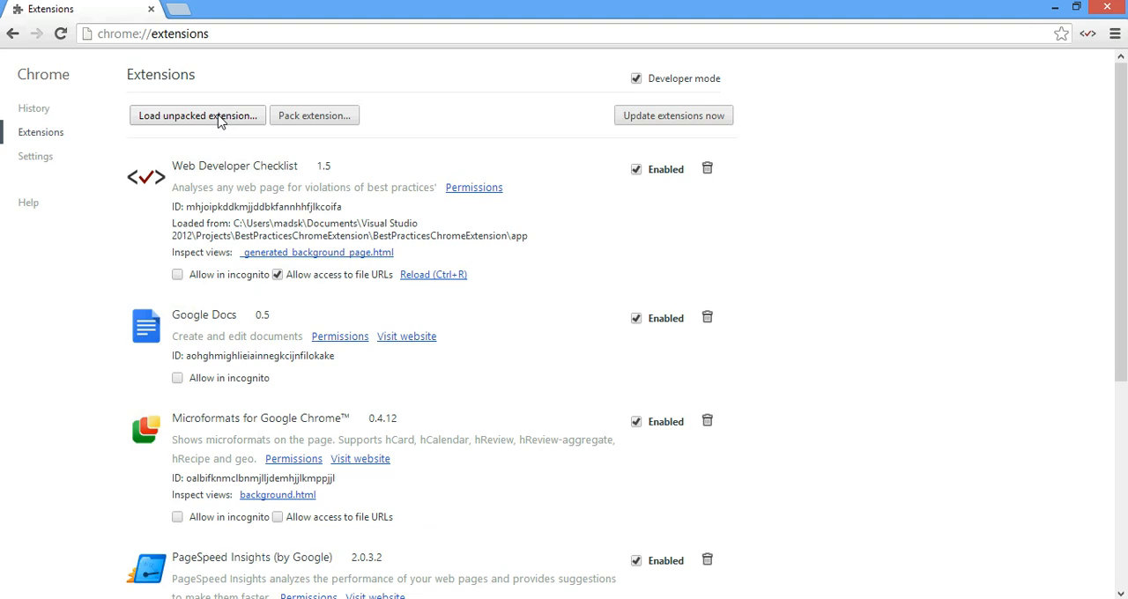
mouse_move(208, 130)
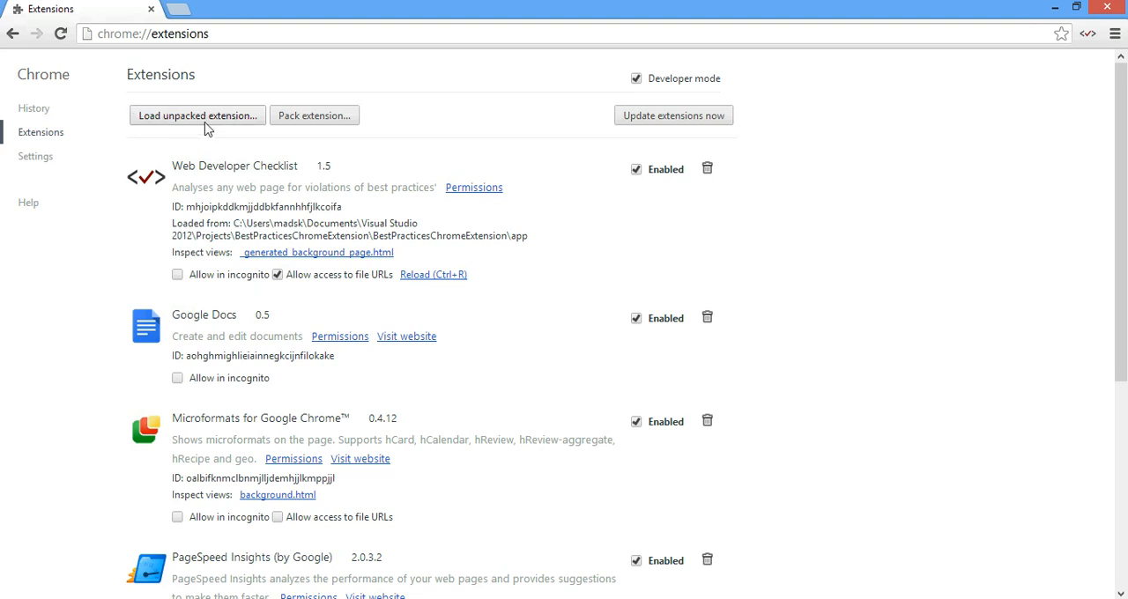
Load Projects > Kittens > Kittens > app as an unpacked extension
left_click(198, 116)
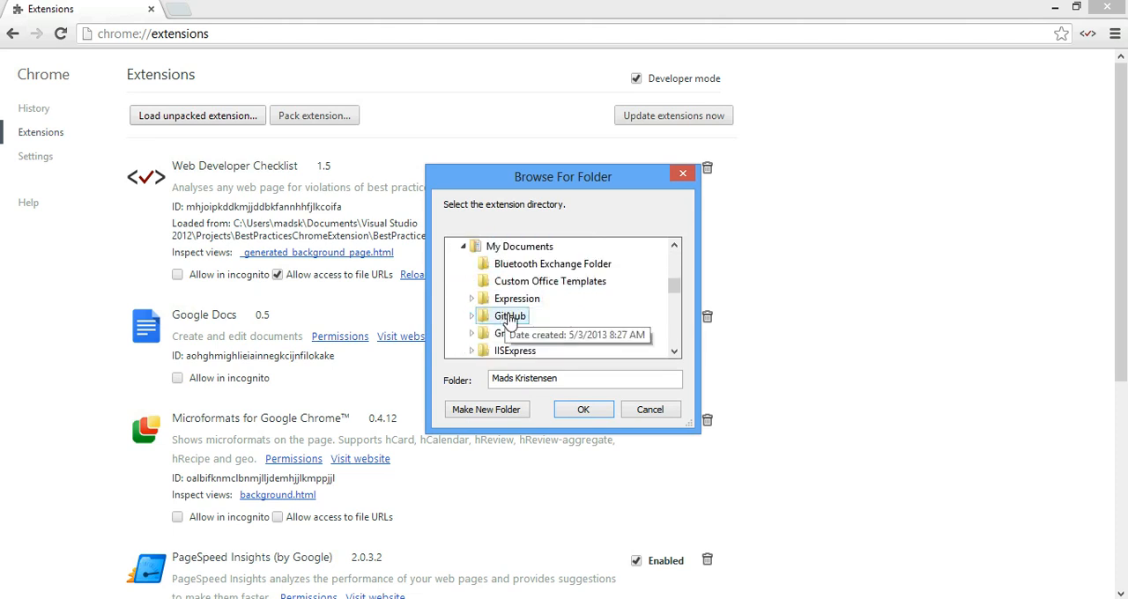
scroll("down", 3)
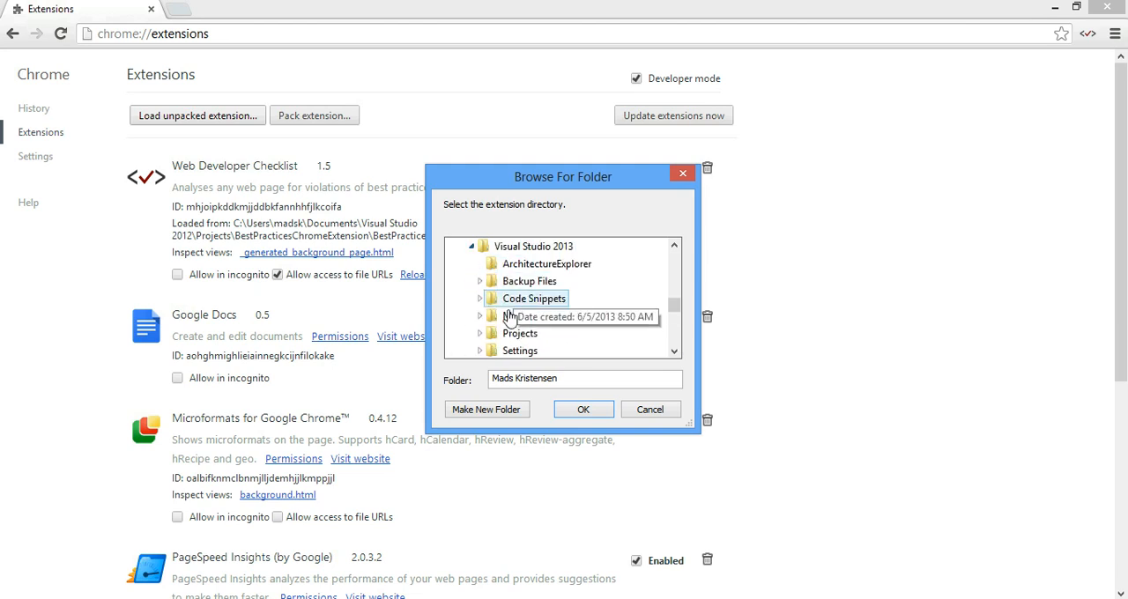
scroll("down", 3)
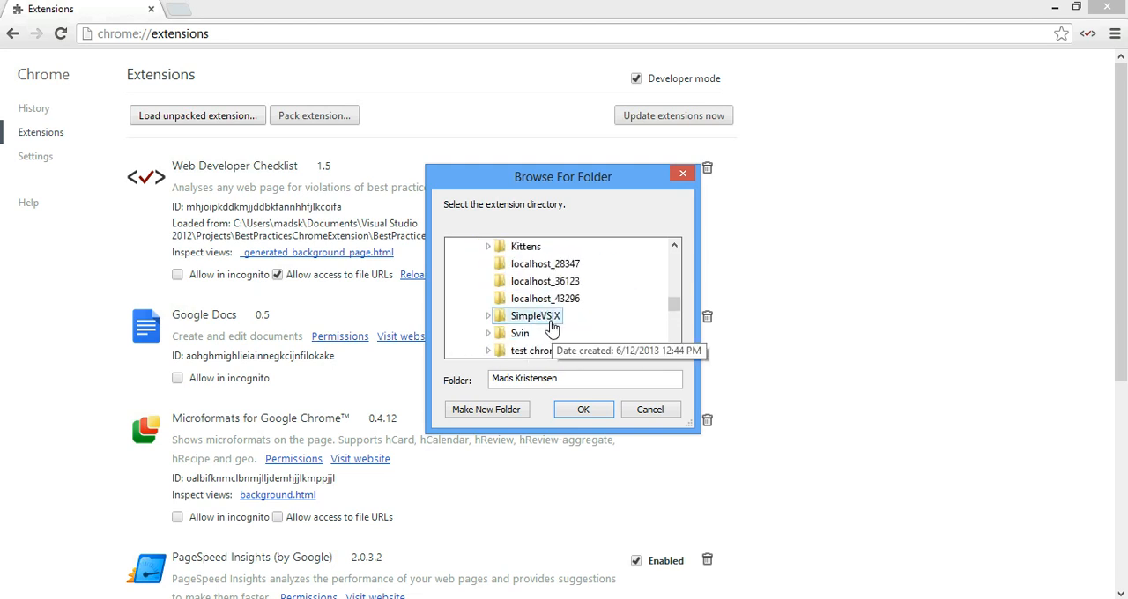
left_click(488, 247)
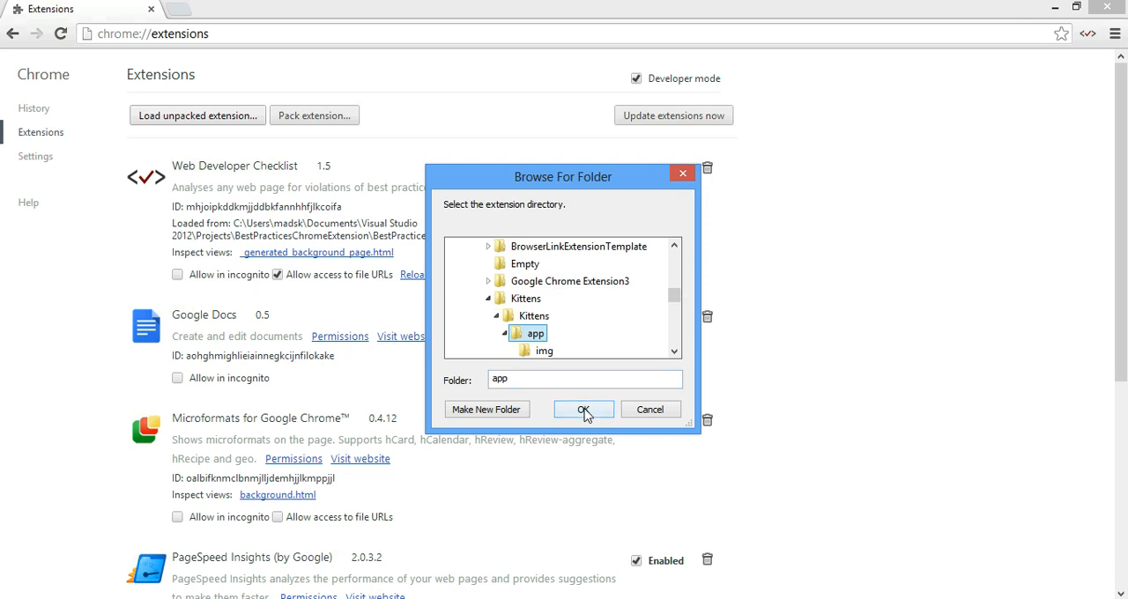
left_click(583, 409)
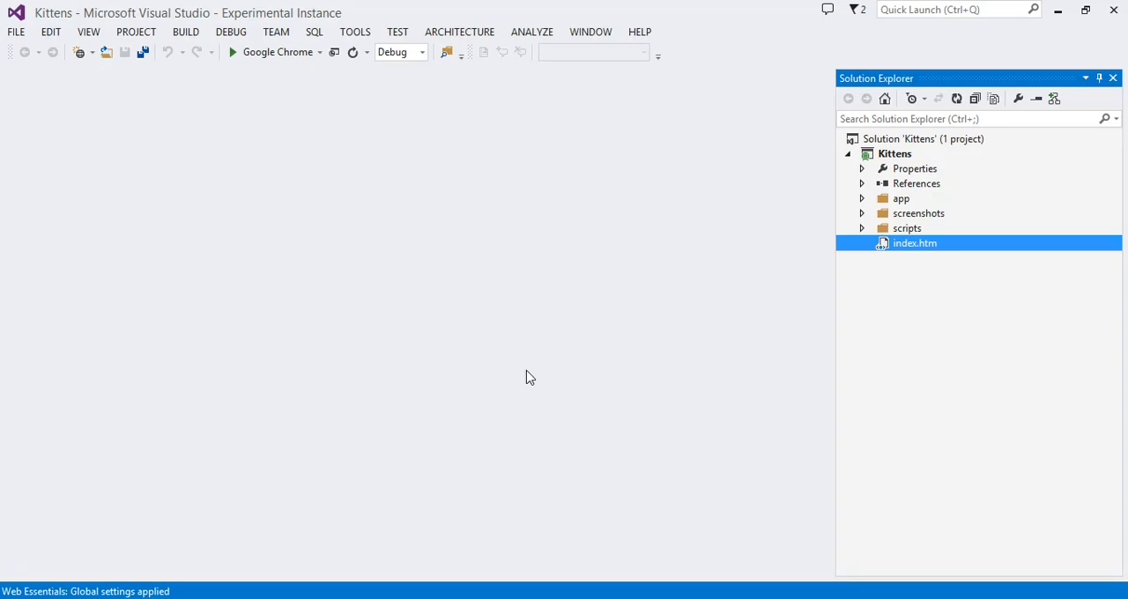
mouse_move(962, 245)
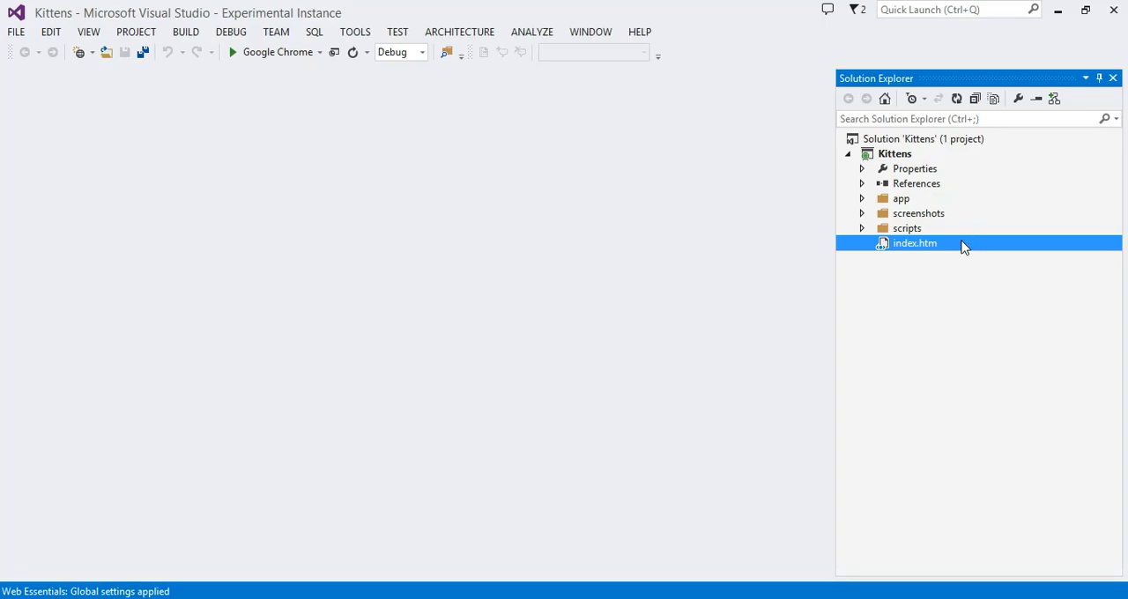
mouse_move(865, 201)
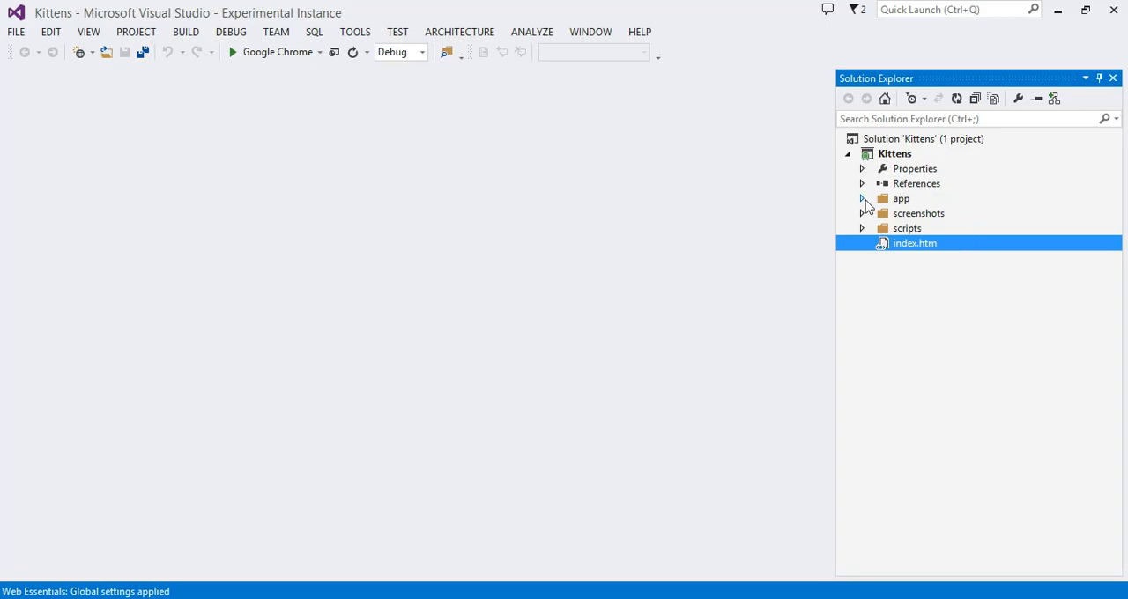
Run the Kittens project with Google Chrome chosen as the launch browser
left_click(902, 197)
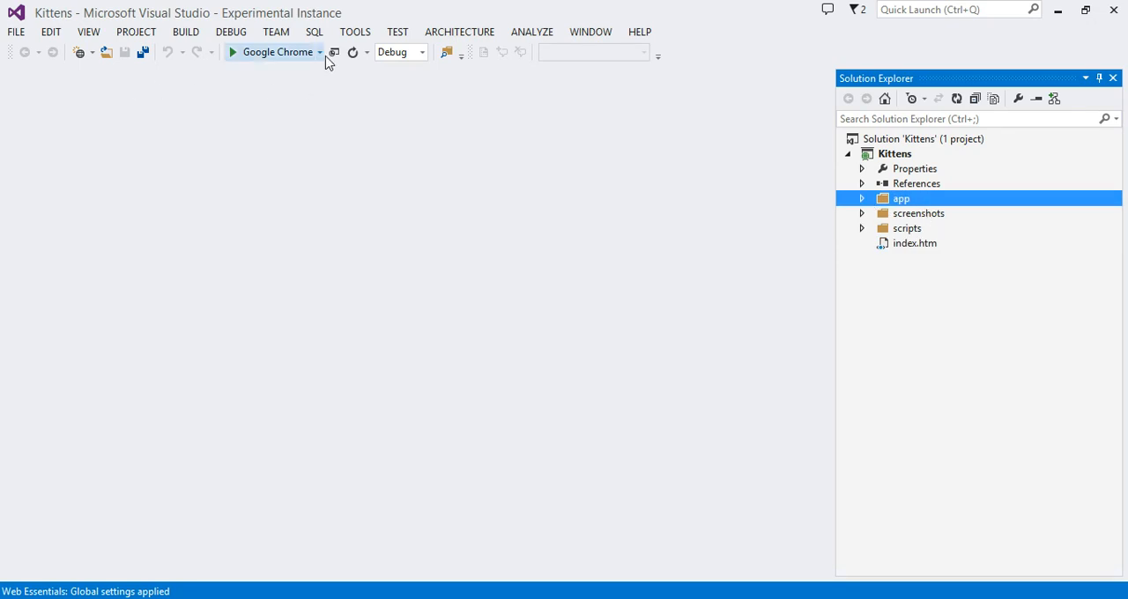
left_click(318, 53)
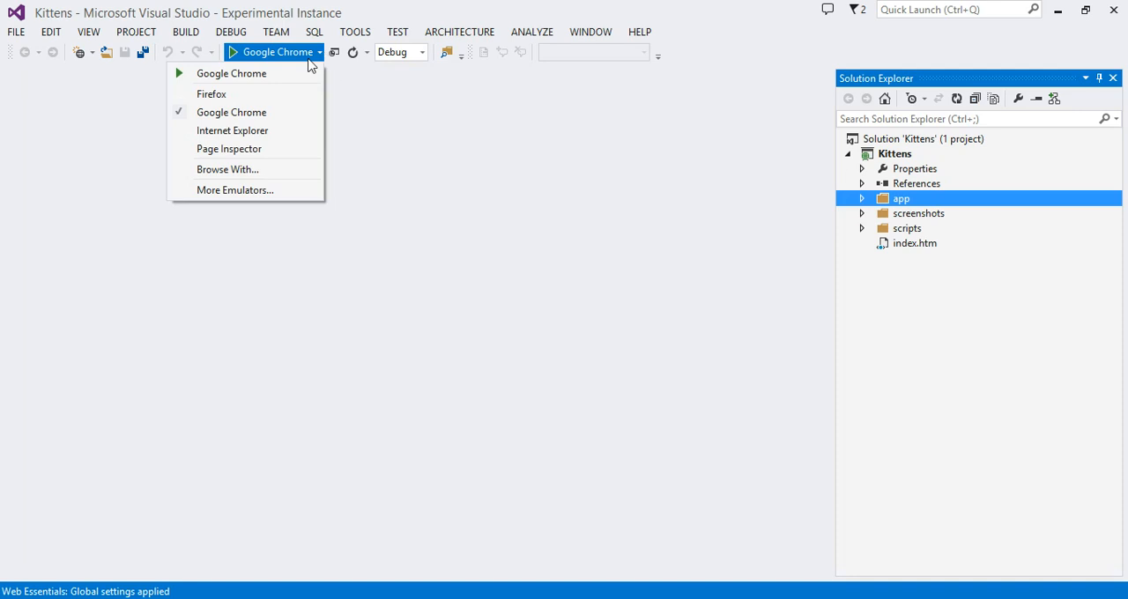
mouse_move(293, 113)
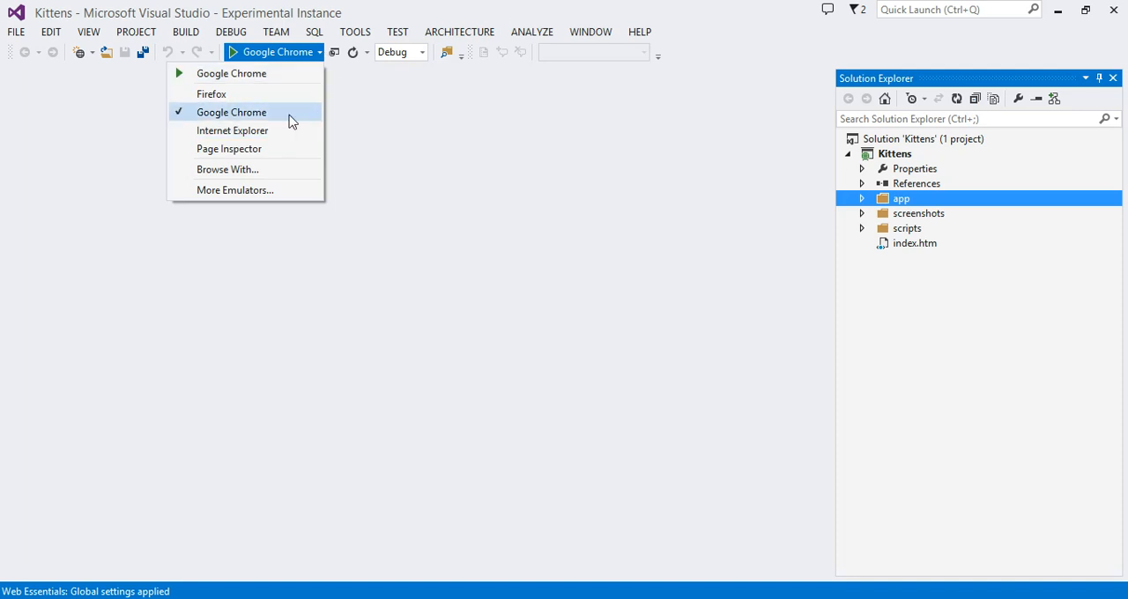
left_click(432, 127)
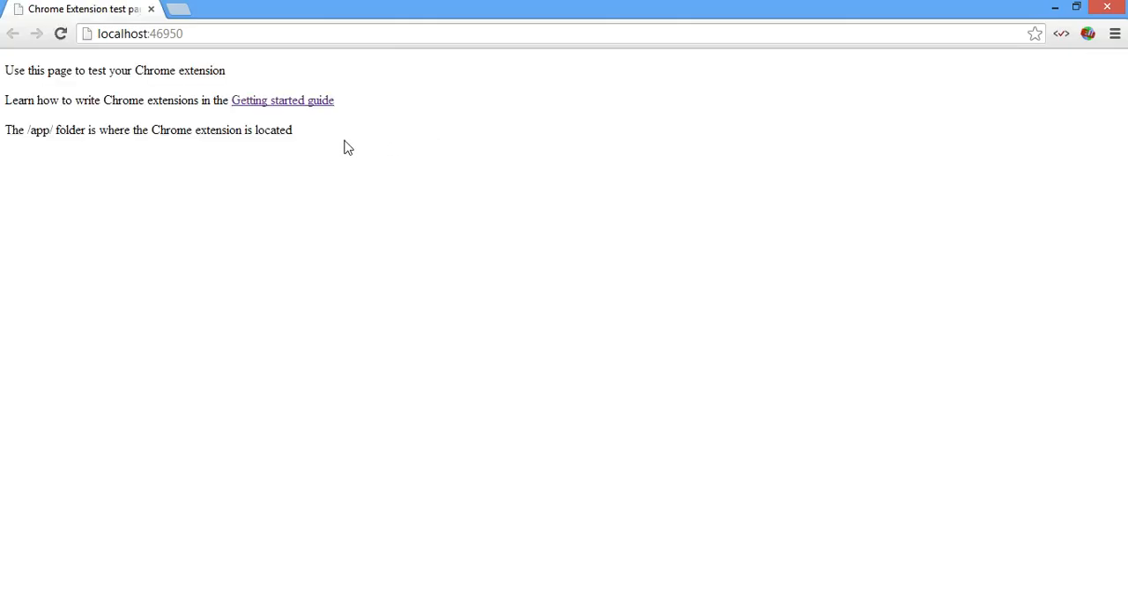
mouse_move(284, 105)
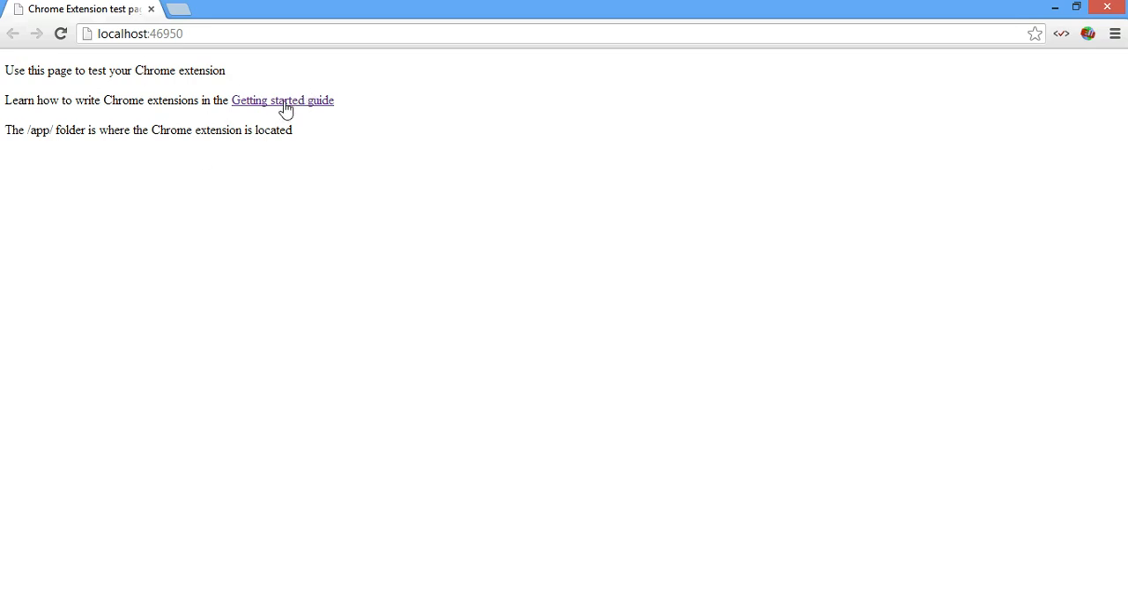
mouse_move(658, 139)
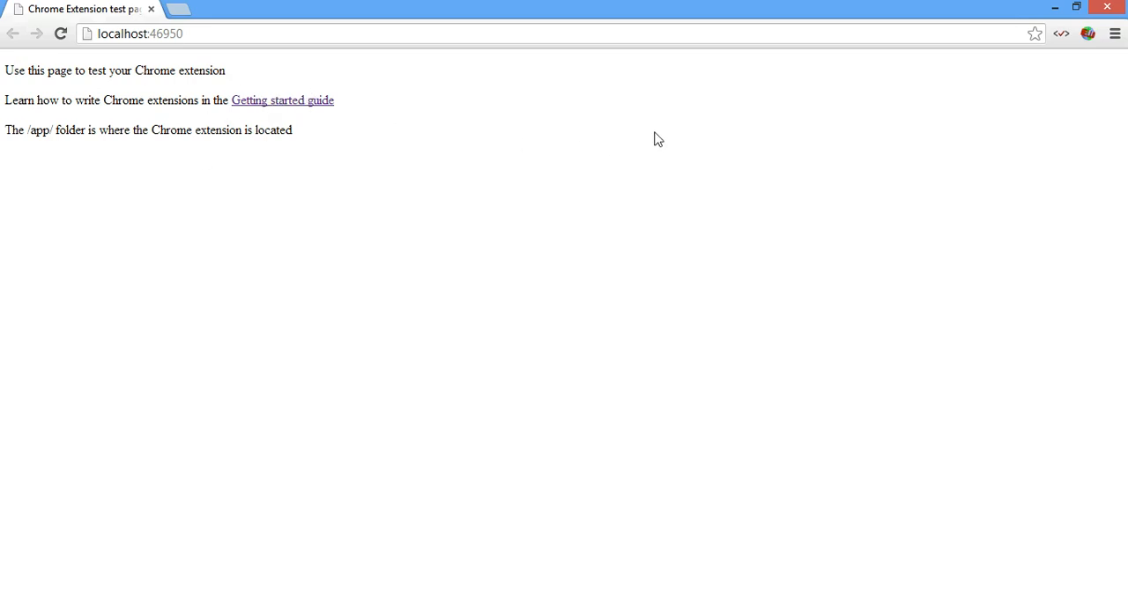
mouse_move(1088, 34)
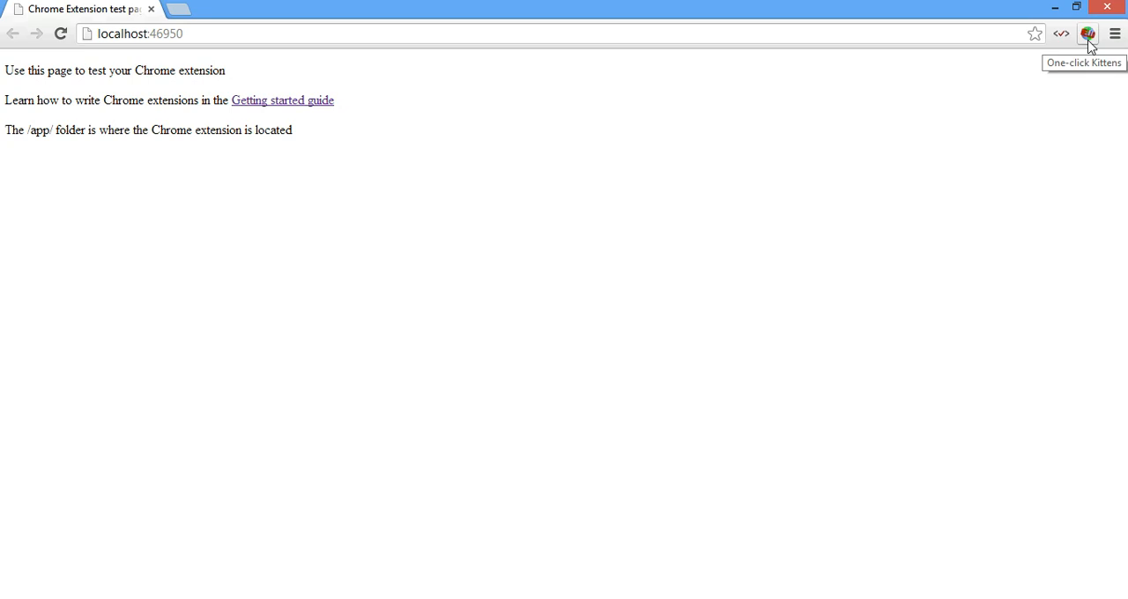
Show the One-click Kittens popup with its grid of kitten photos from the toolbar icon
left_click(1088, 33)
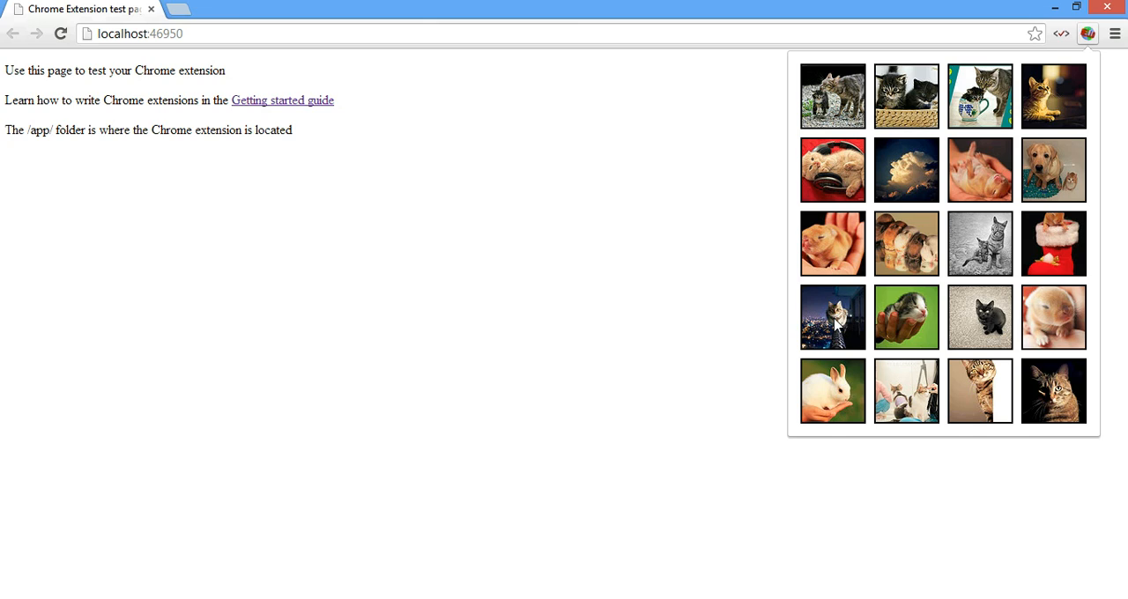
mouse_move(359, 243)
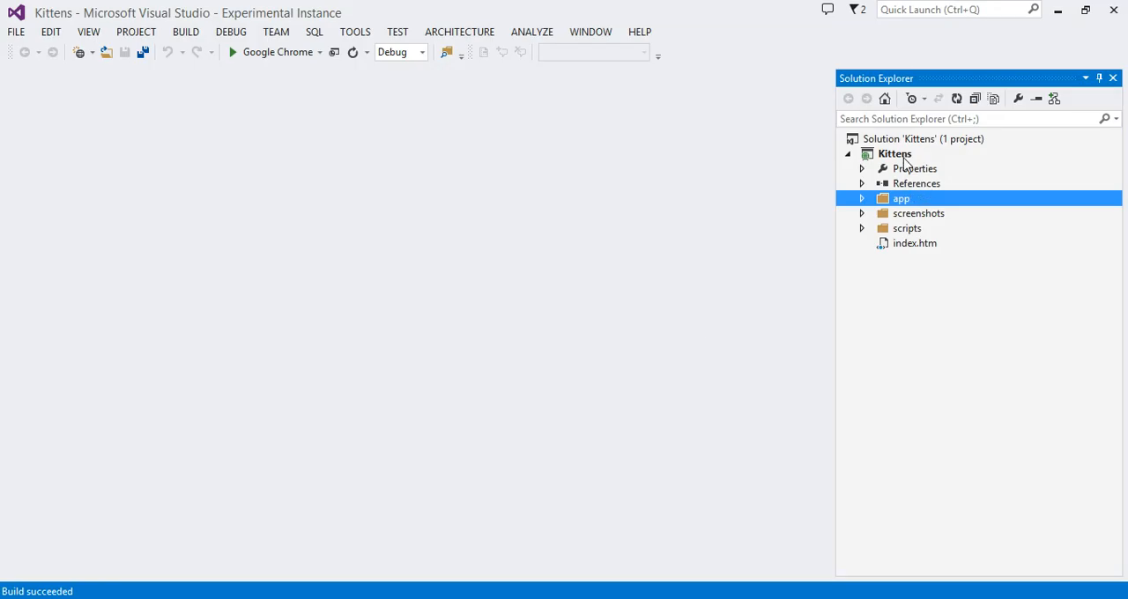
Open the Kittens project folder in File Explorer from Solution Explorer
right_click(895, 154)
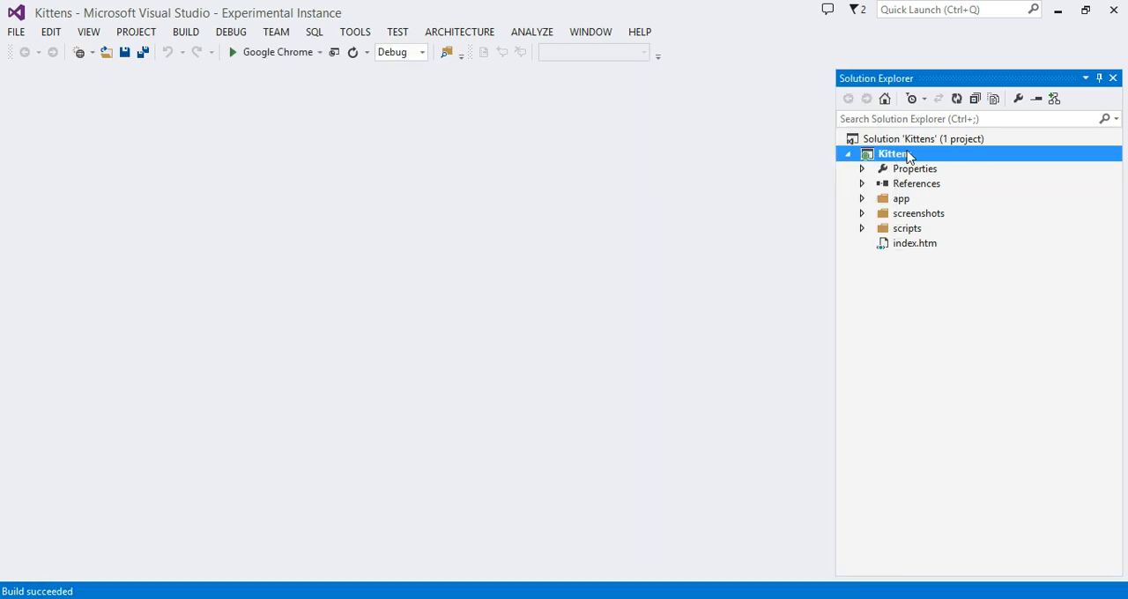
right_click(891, 153)
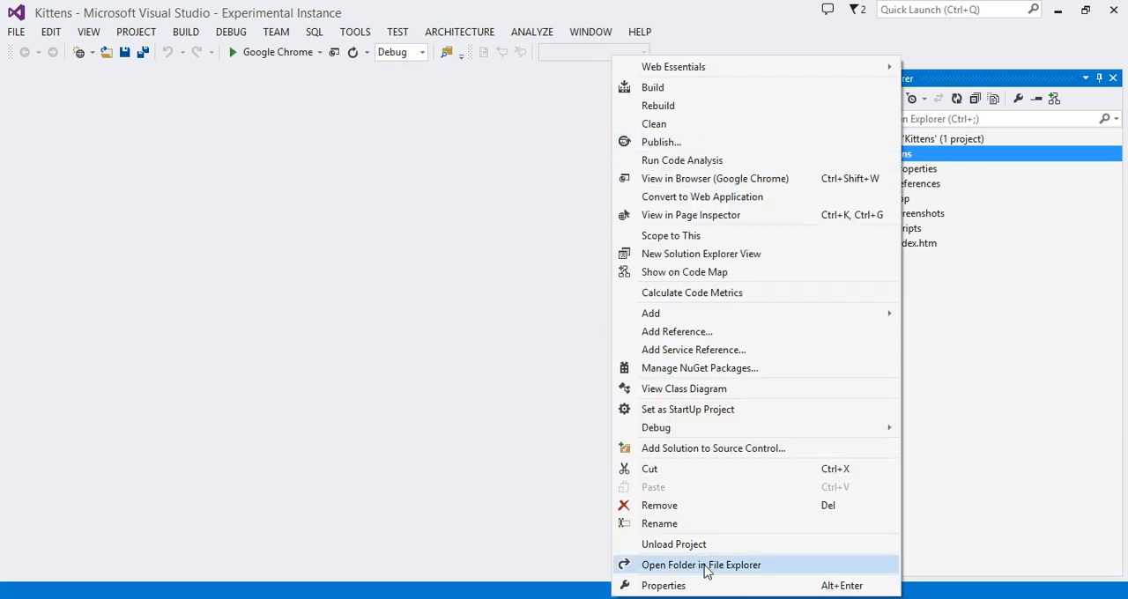
left_click(701, 564)
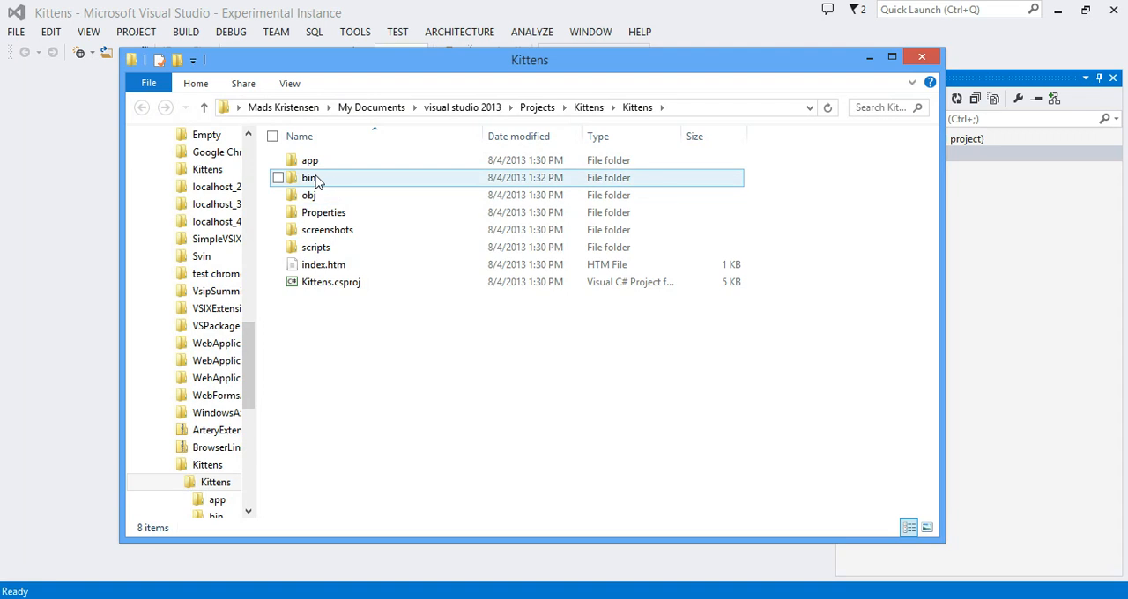
Inspect the build output inside the project's bin folder
double_click(310, 176)
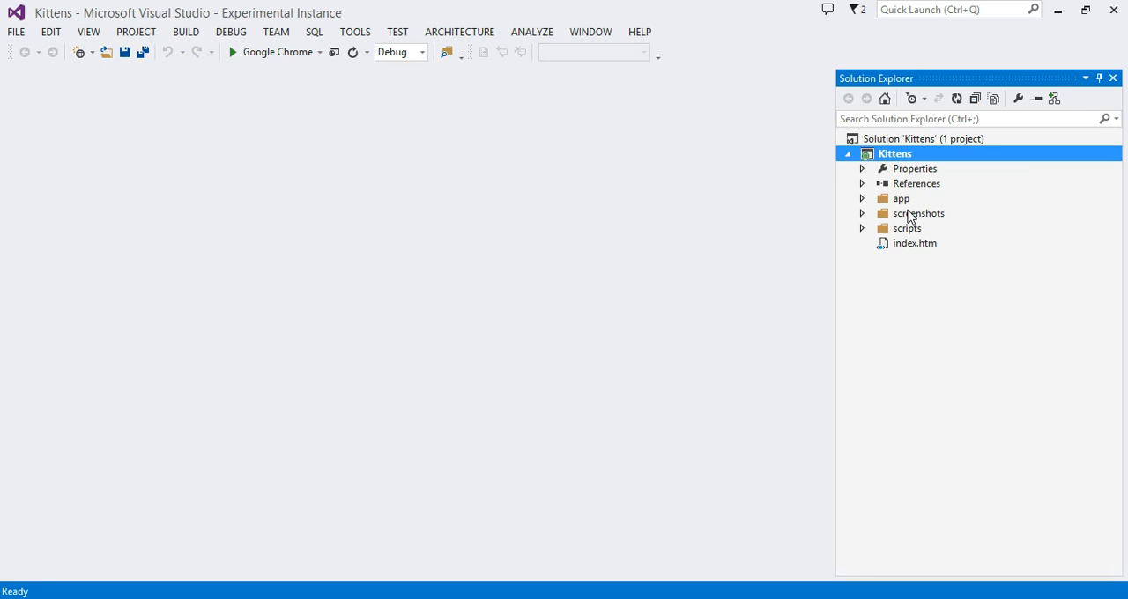
mouse_move(860, 201)
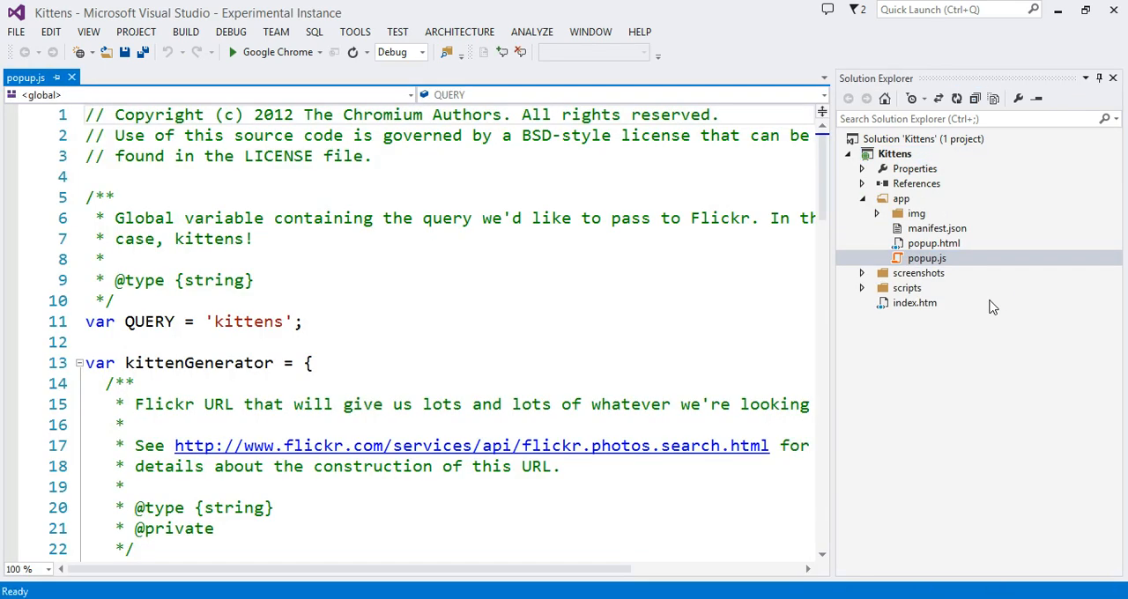
mouse_move(319, 342)
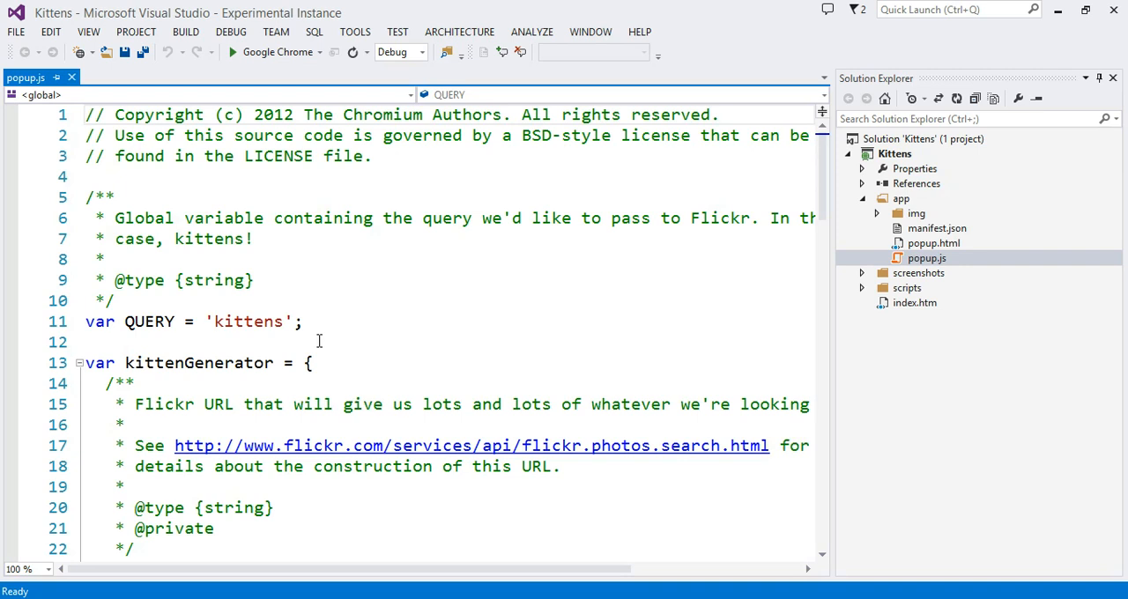
Add a chrome. line after the QUERY declaration in popup.js and browse its IntelliSense completions
left_click(318, 342)
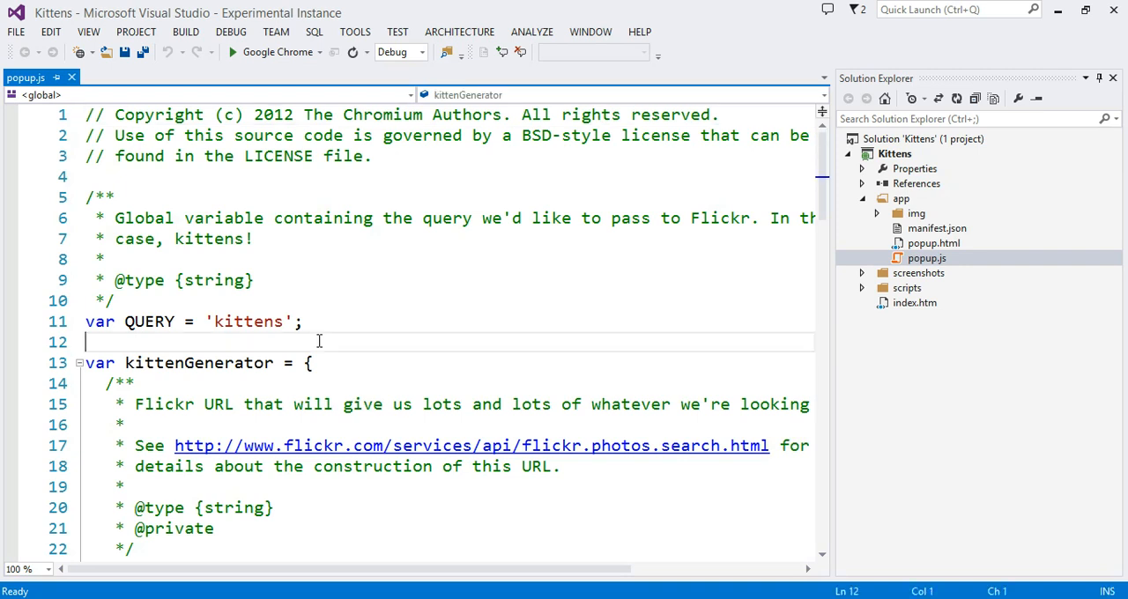
type("chrome")
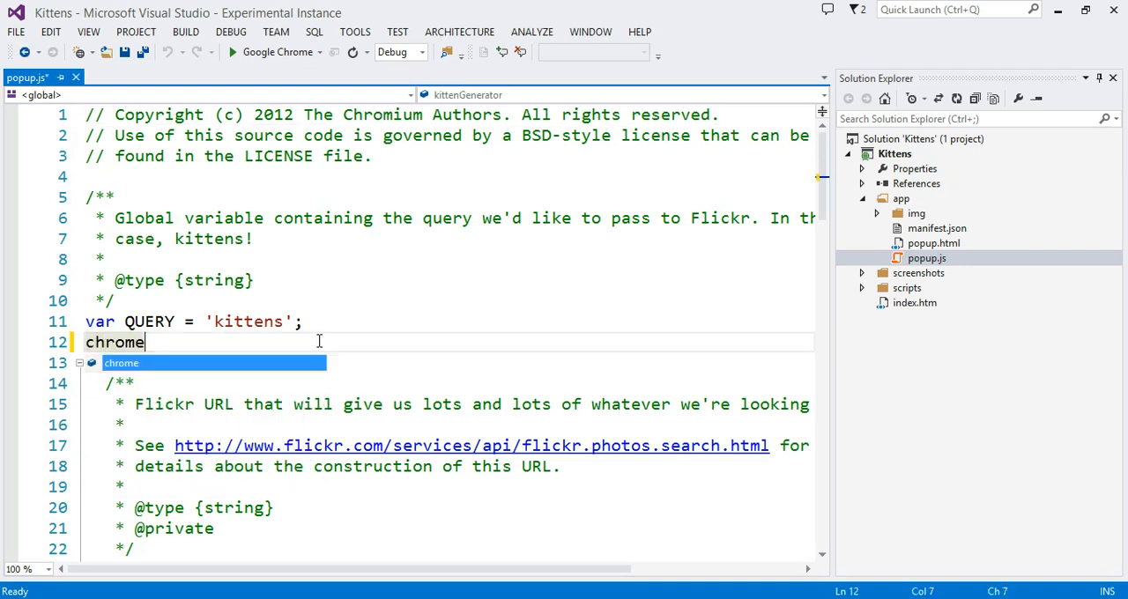
type(".")
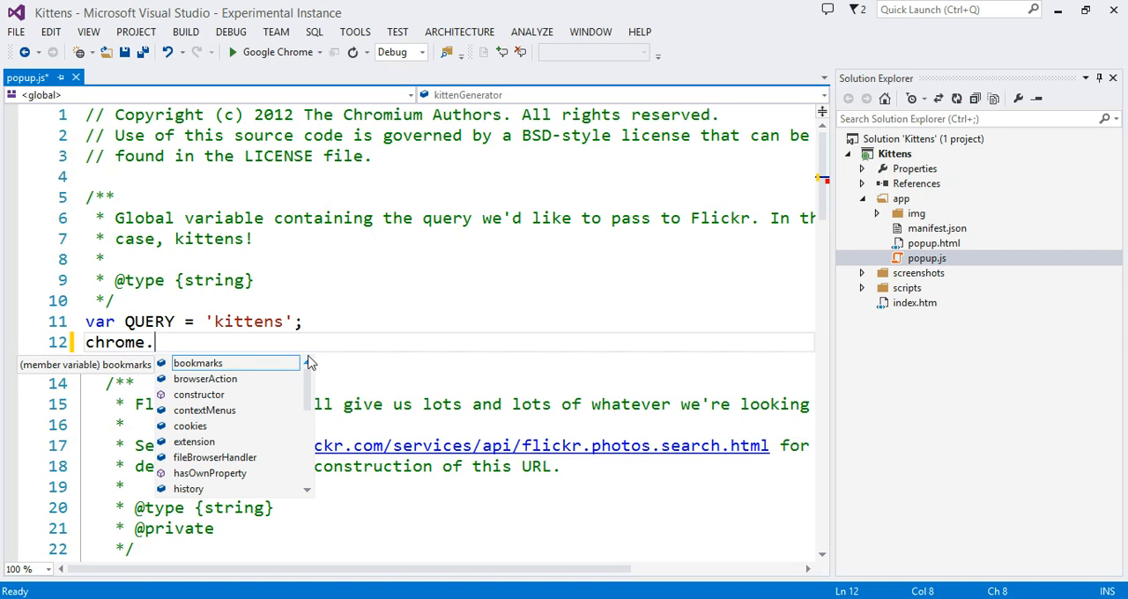
mouse_move(314, 369)
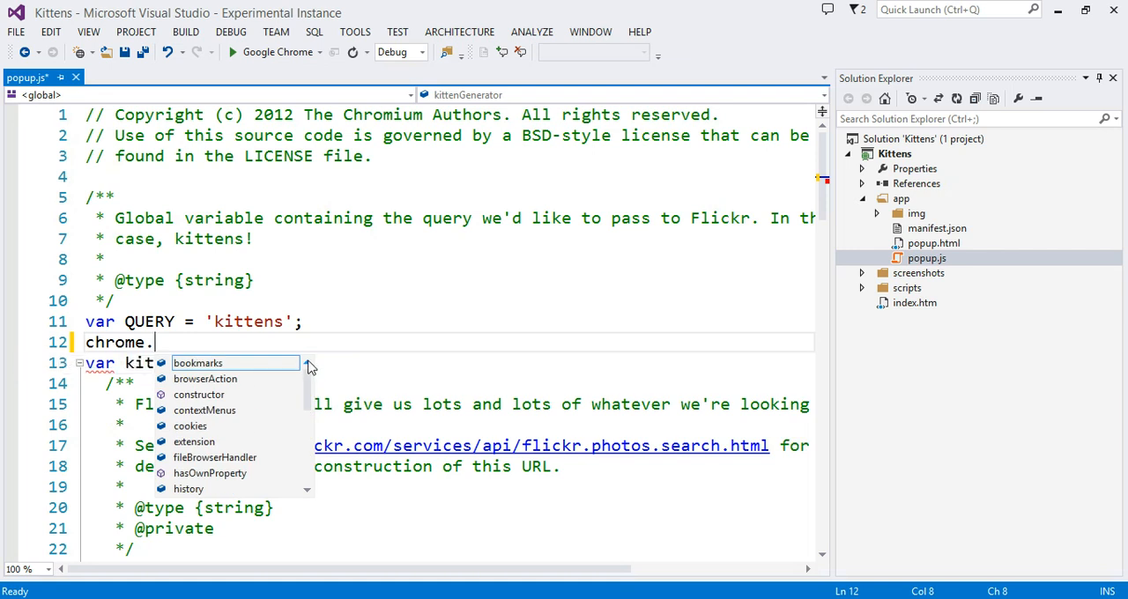
mouse_move(284, 330)
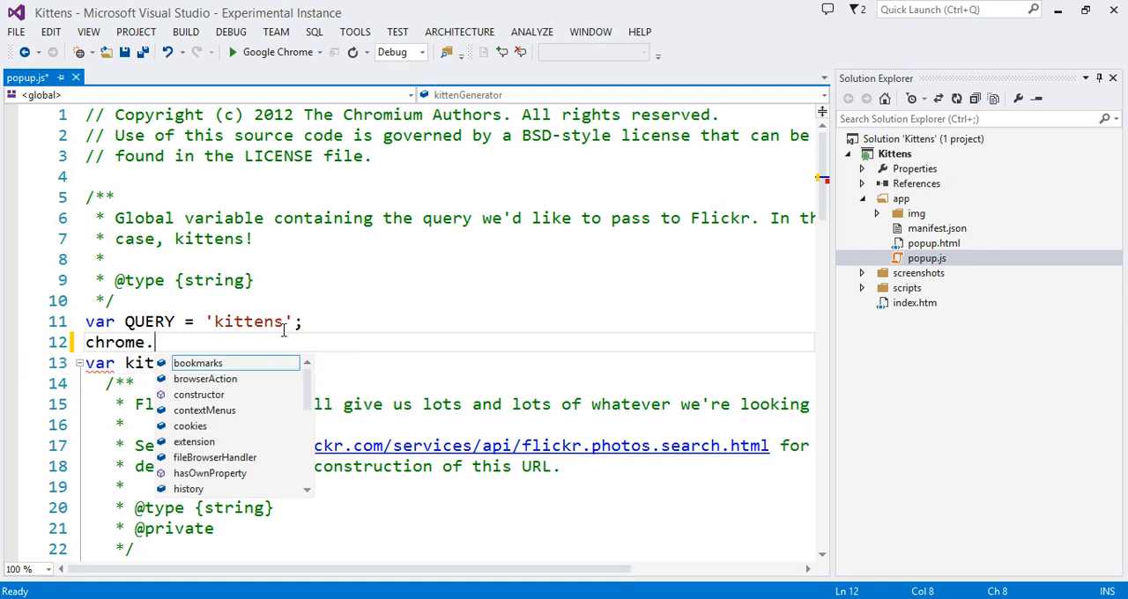
mouse_move(103, 339)
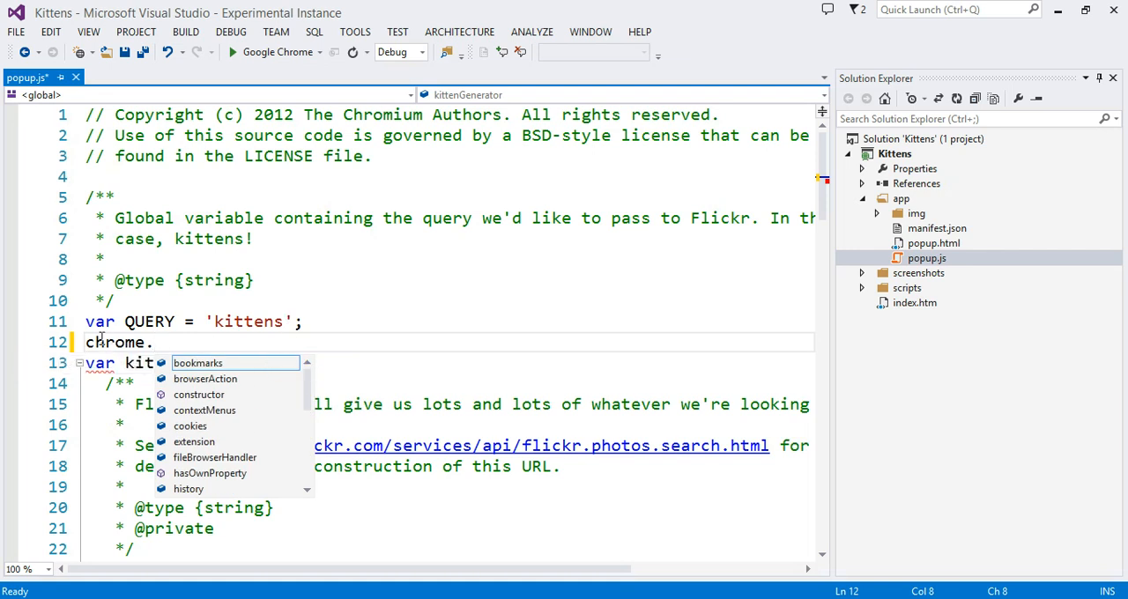
scroll("down", 3)
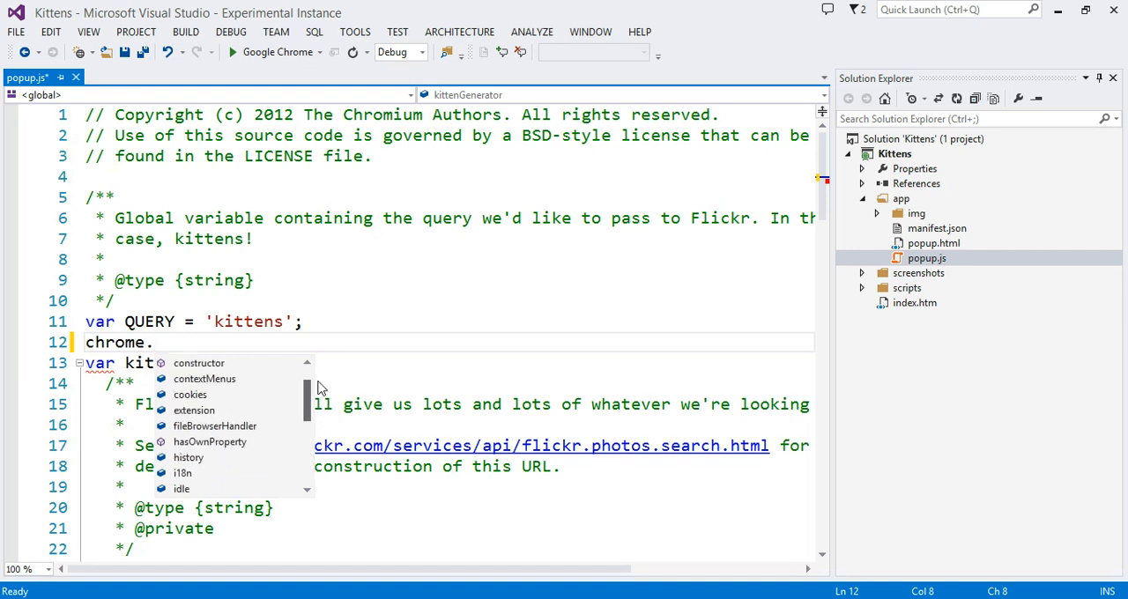
scroll("up", 3)
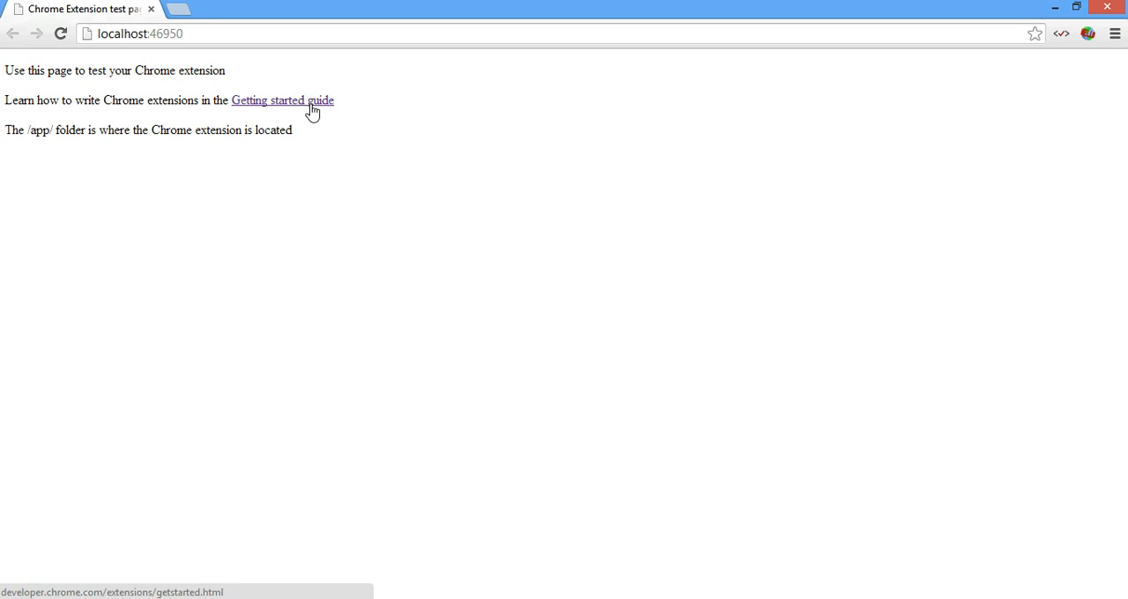
Follow the Getting started guide link to Building a Chrome Extension on developer.chrome.com
left_click(282, 99)
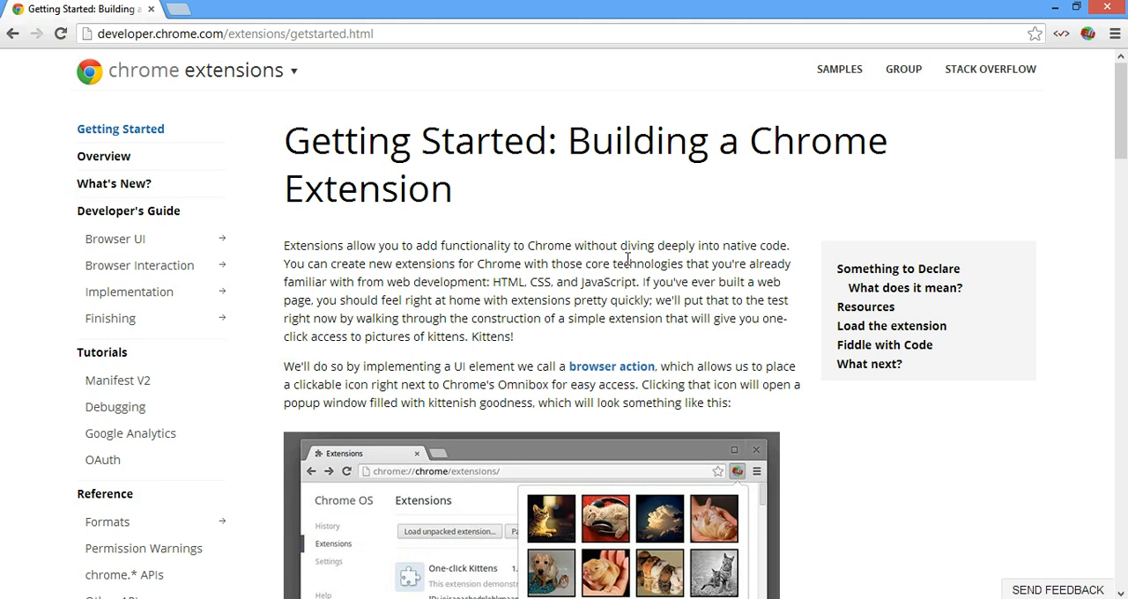
scroll("down", 3)
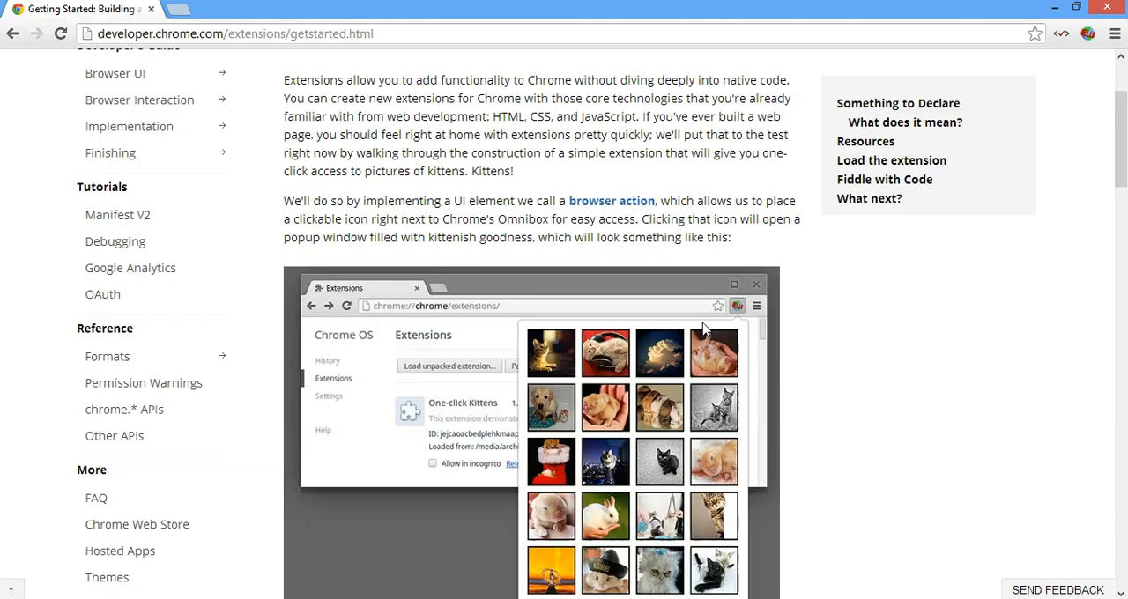
scroll("down", 3)
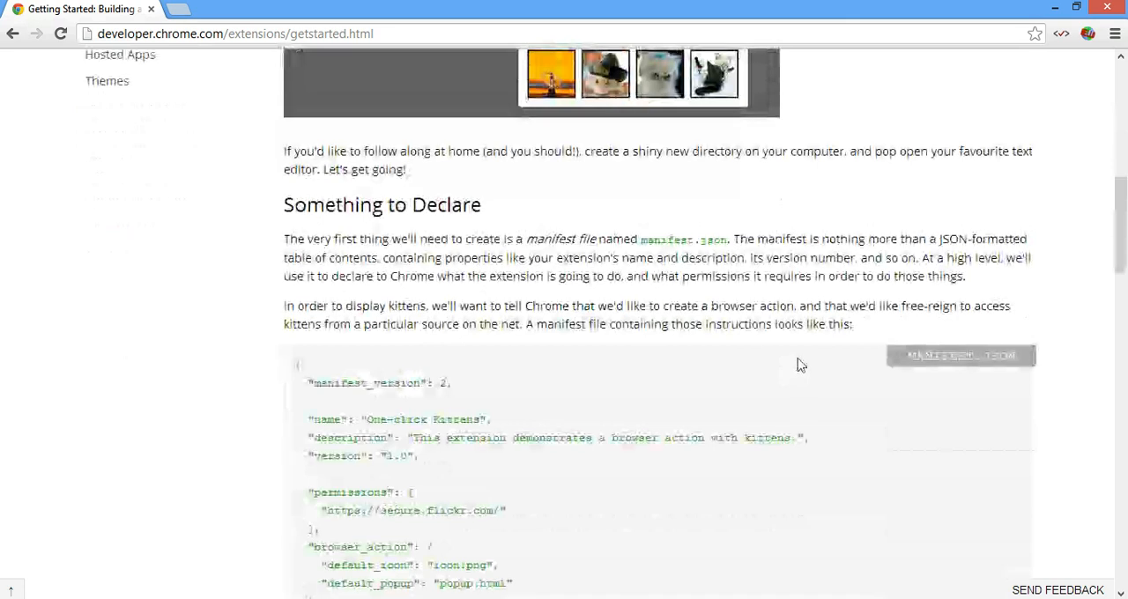
scroll("up", 3)
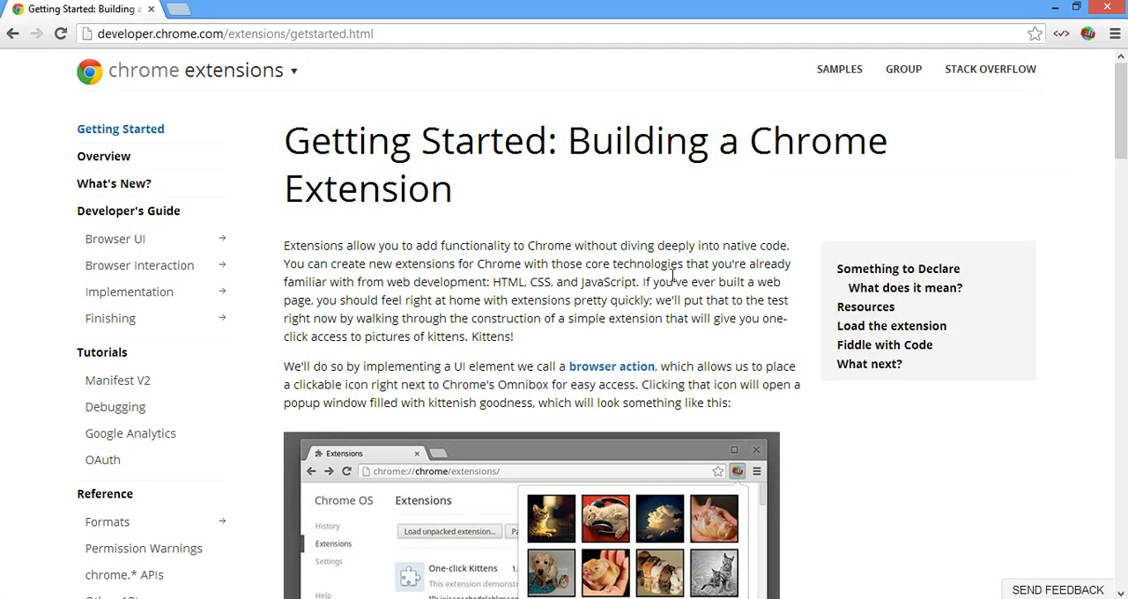
mouse_move(814, 198)
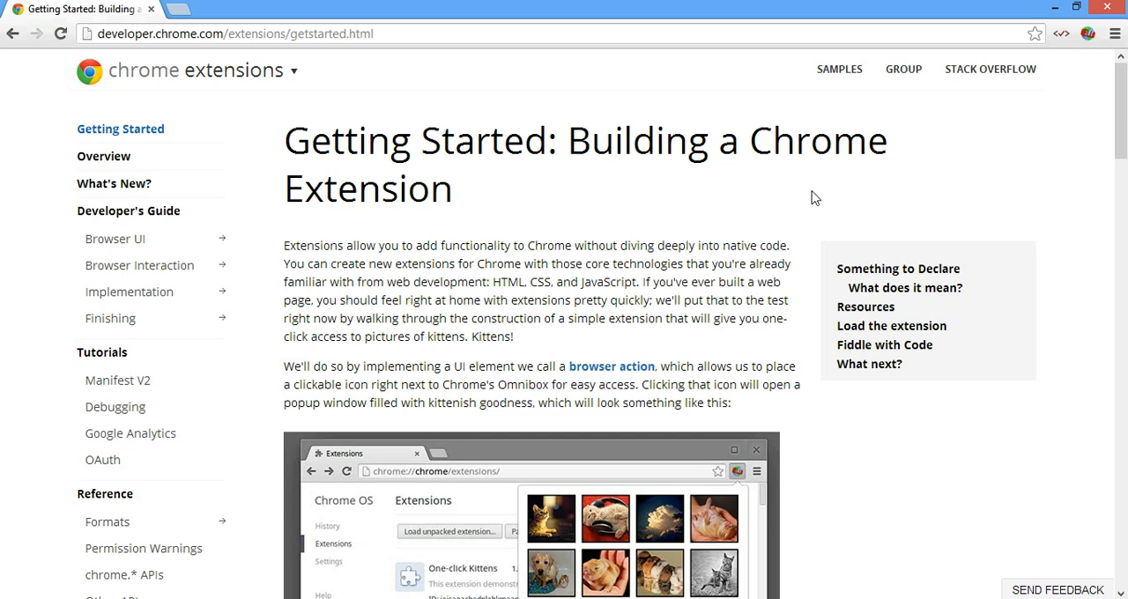
mouse_move(921, 120)
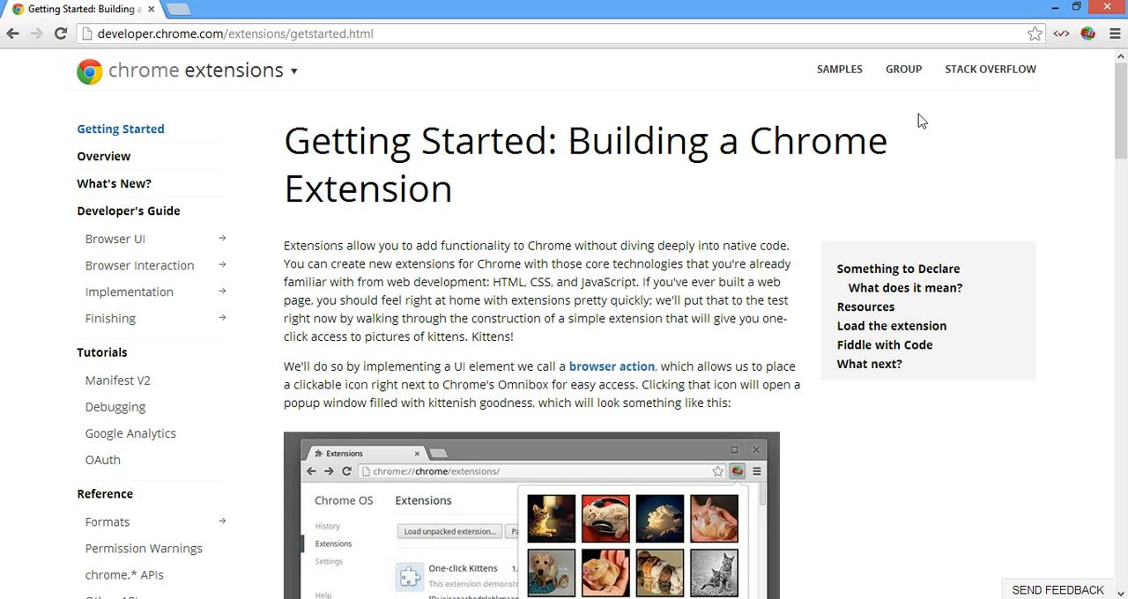